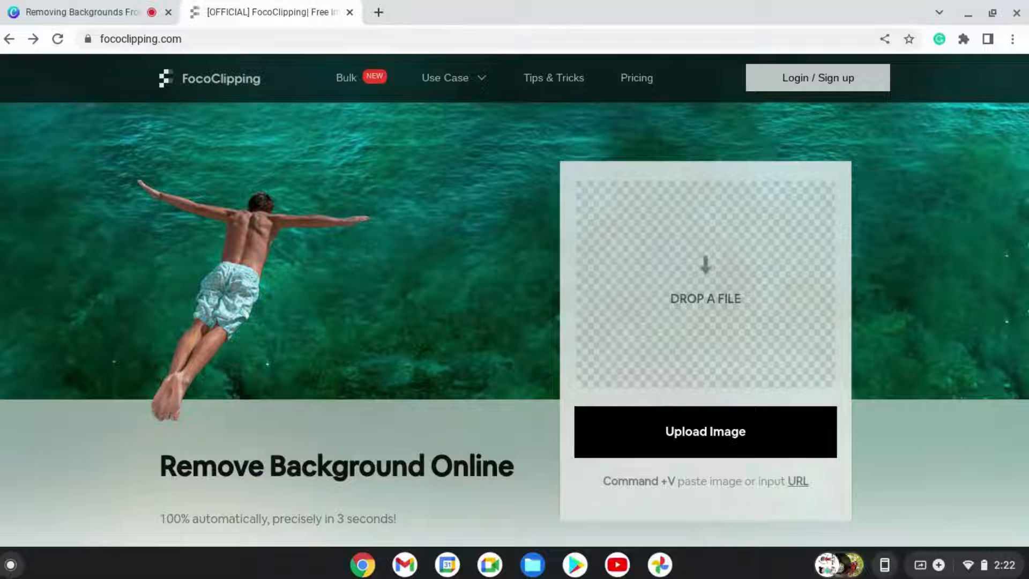
{"action": "mouse_move", "coordinate": [206, 65]}
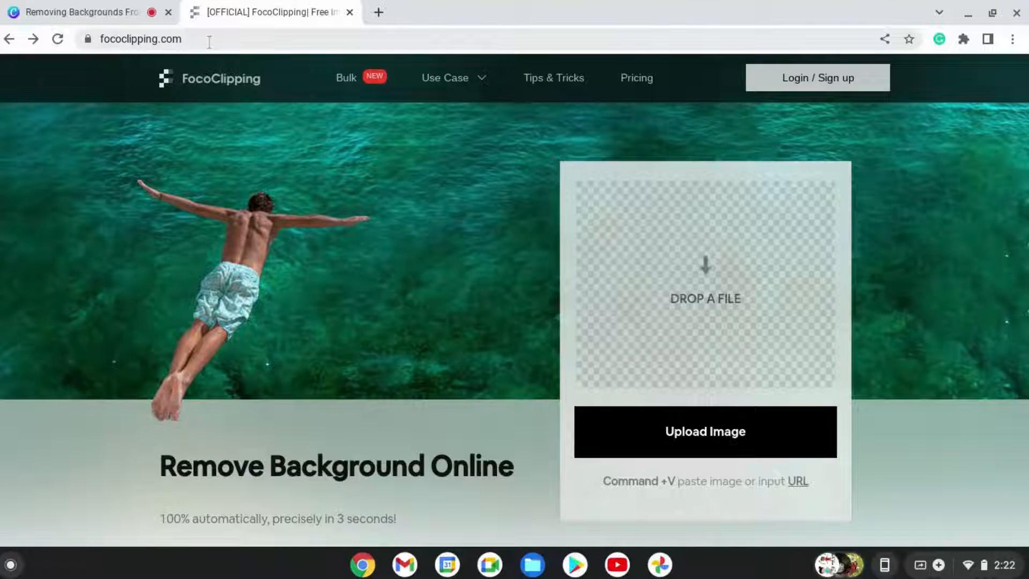
{"action": "mouse_move", "coordinate": [359, 275]}
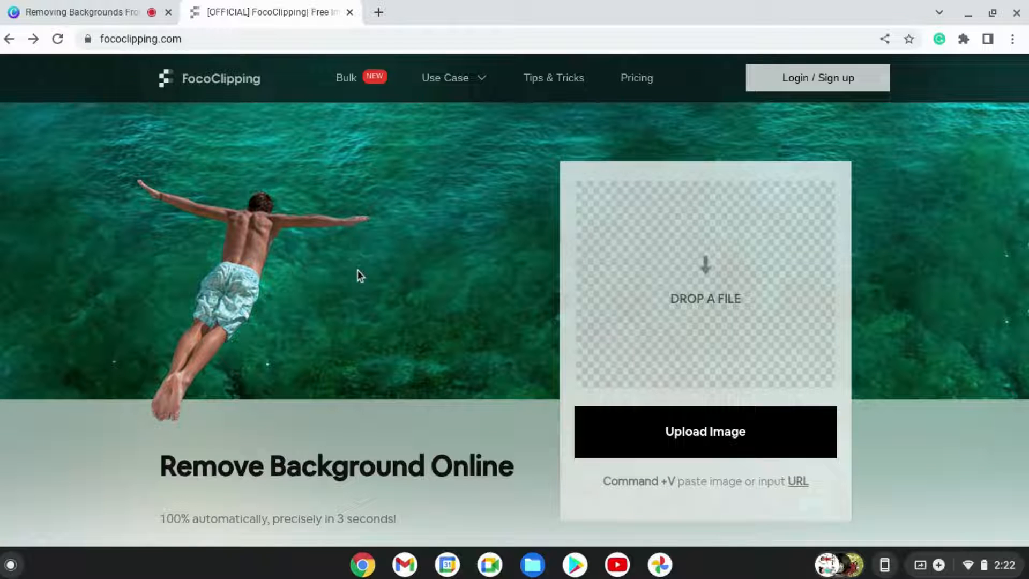
{"action": "mouse_move", "coordinate": [662, 143]}
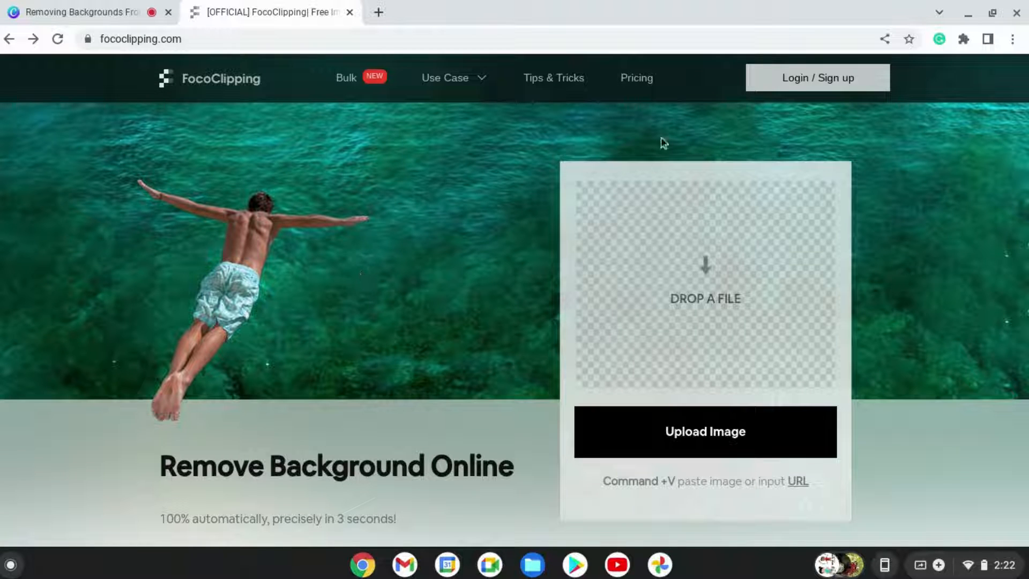
- Bring up FocoClipping's Pricing page and scroll through the Free, Monthly and Pay As You Go plans
{"action": "left_click", "coordinate": [635, 77]}
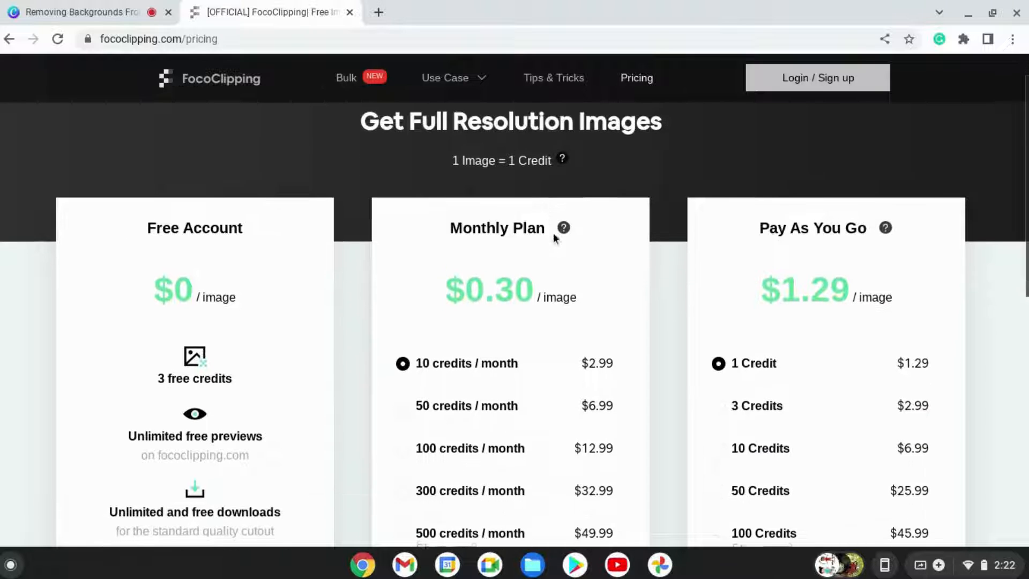
{"action": "scroll", "scroll_direction": "down", "scroll_amount": 3}
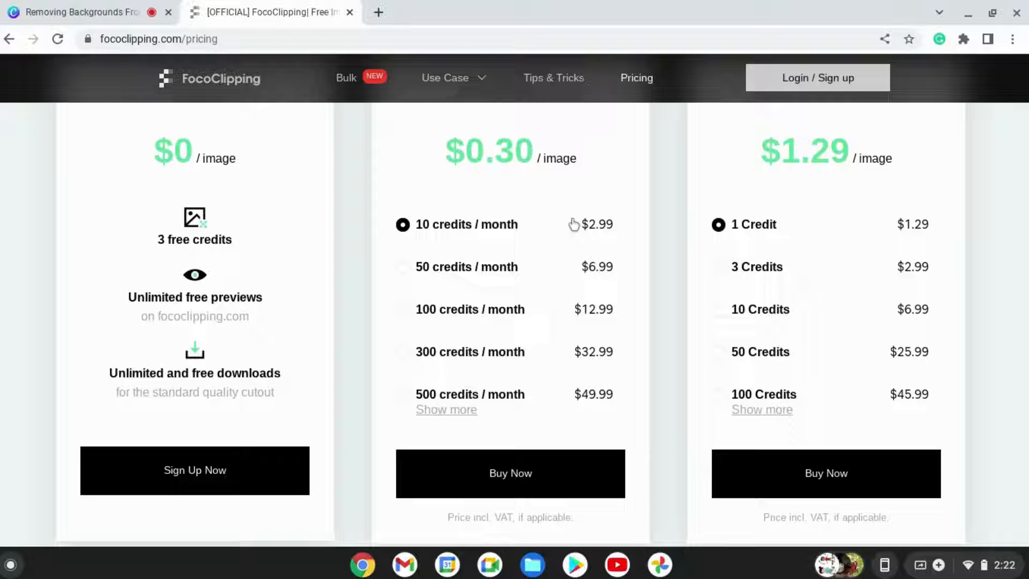
{"action": "mouse_move", "coordinate": [571, 231]}
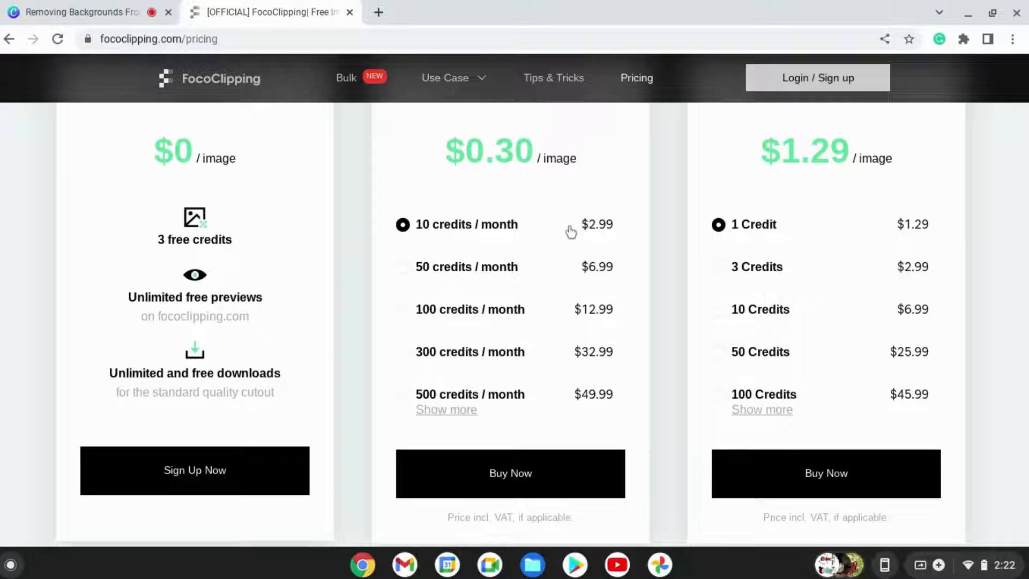
{"action": "scroll", "scroll_direction": "up", "scroll_amount": 3}
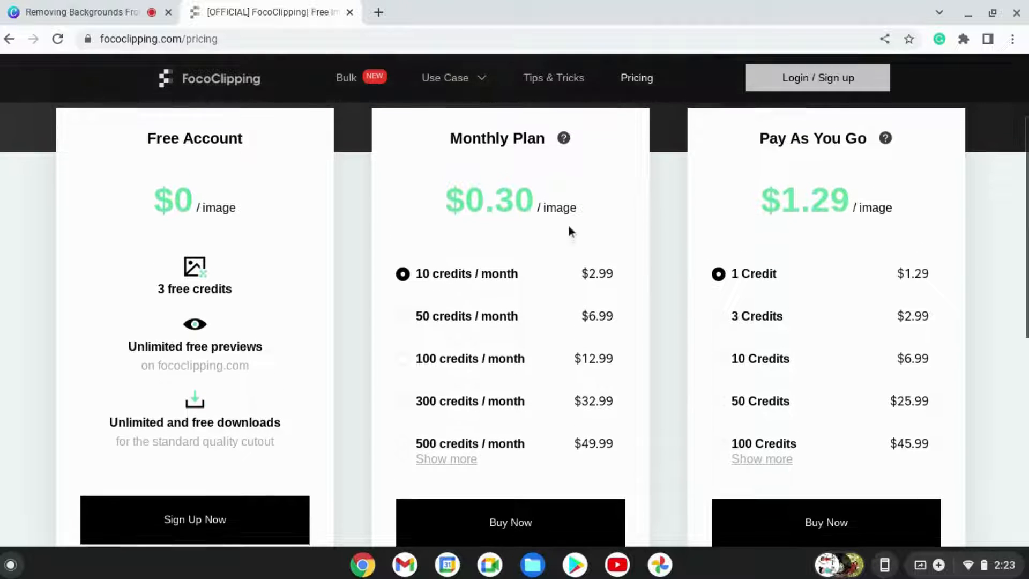
{"action": "scroll", "scroll_direction": "up", "scroll_amount": 3}
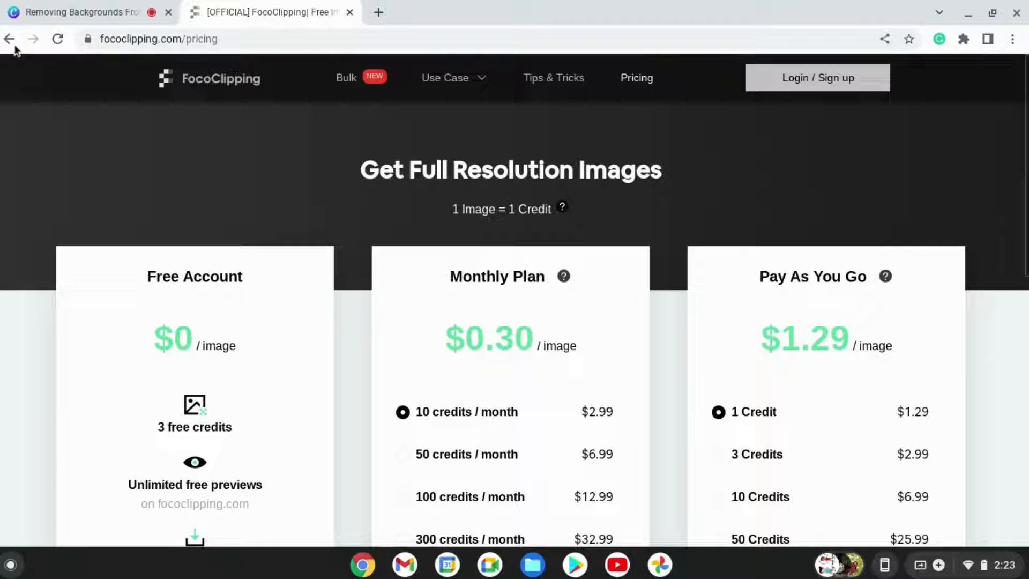
- From the FocoClipping home page, upload the peacock-butterfly JPEG from Downloads for automatic background removal
{"action": "left_click", "coordinate": [10, 38]}
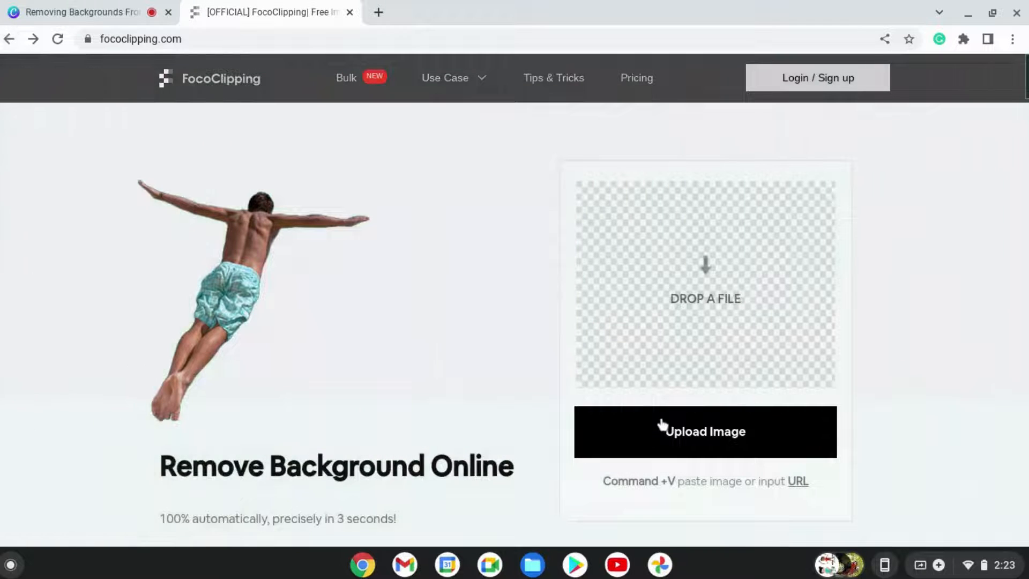
{"action": "left_click", "coordinate": [705, 431]}
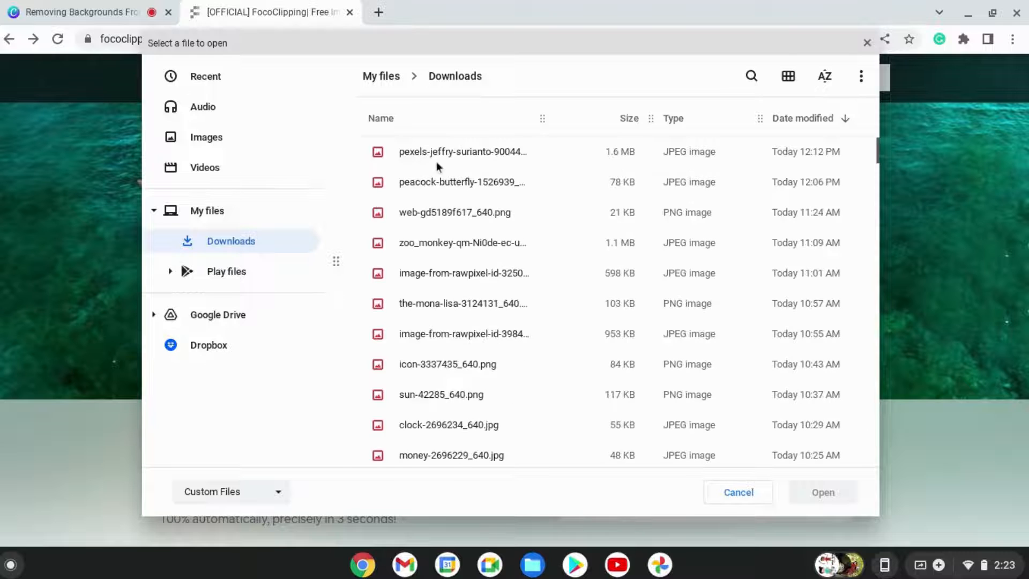
{"action": "left_click", "coordinate": [461, 182]}
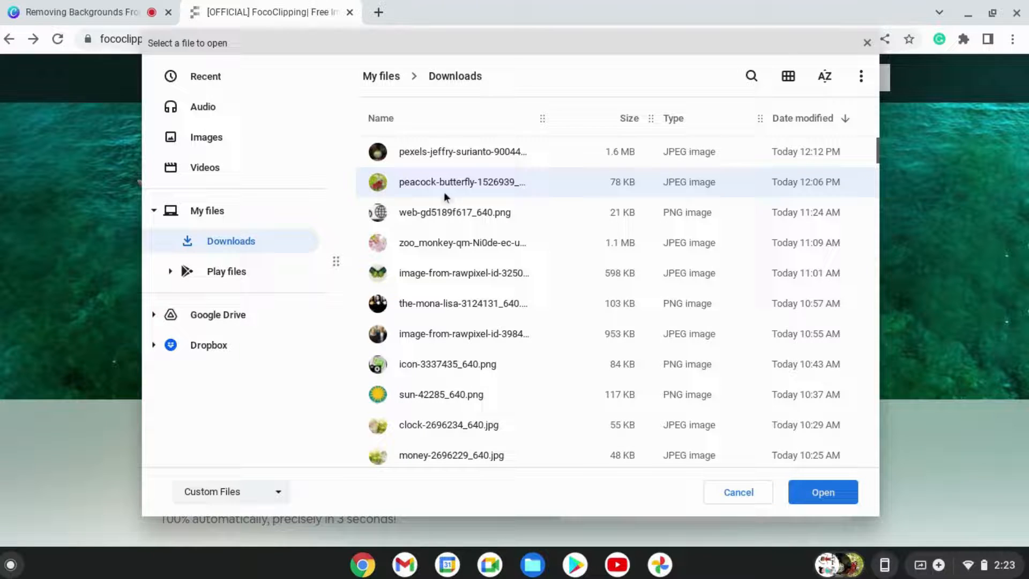
{"action": "left_click", "coordinate": [738, 492]}
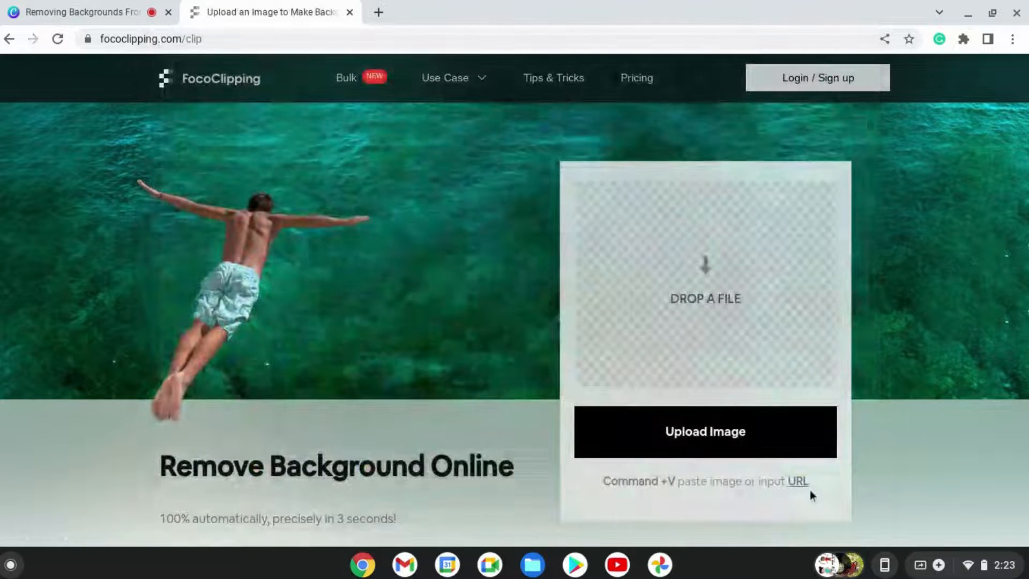
{"action": "left_click", "coordinate": [705, 430]}
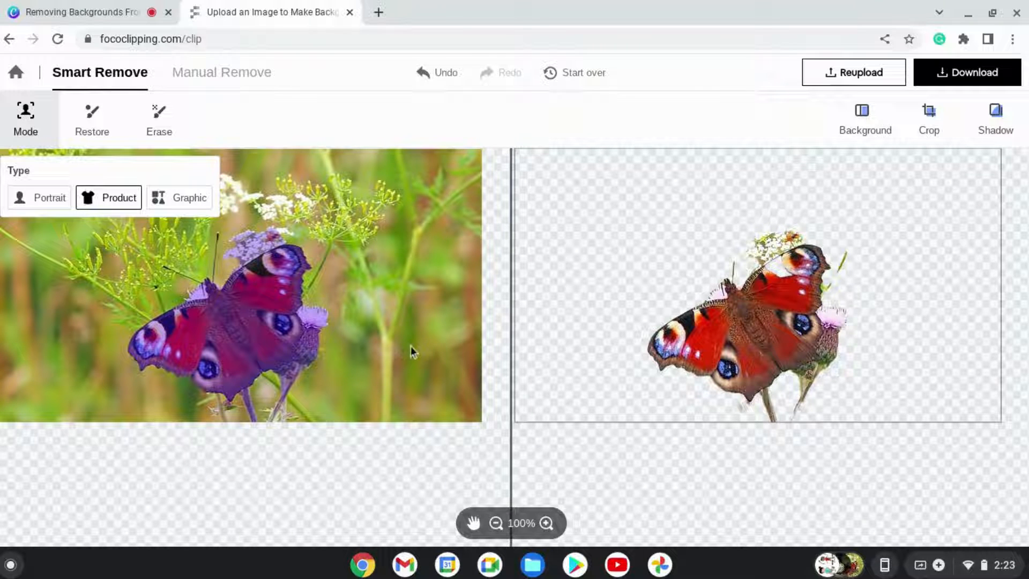
{"action": "mouse_move", "coordinate": [275, 255]}
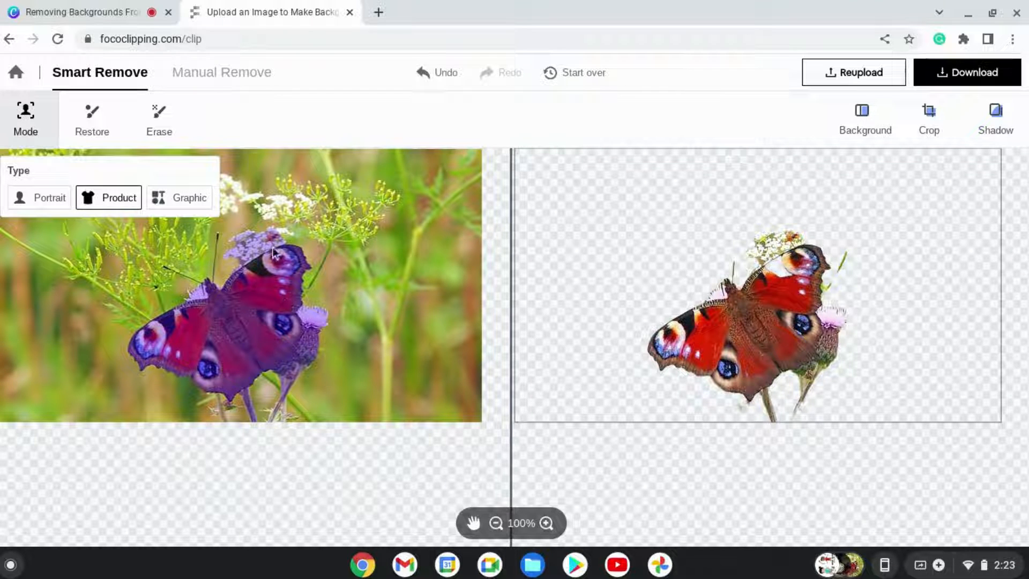
{"action": "mouse_move", "coordinate": [258, 264]}
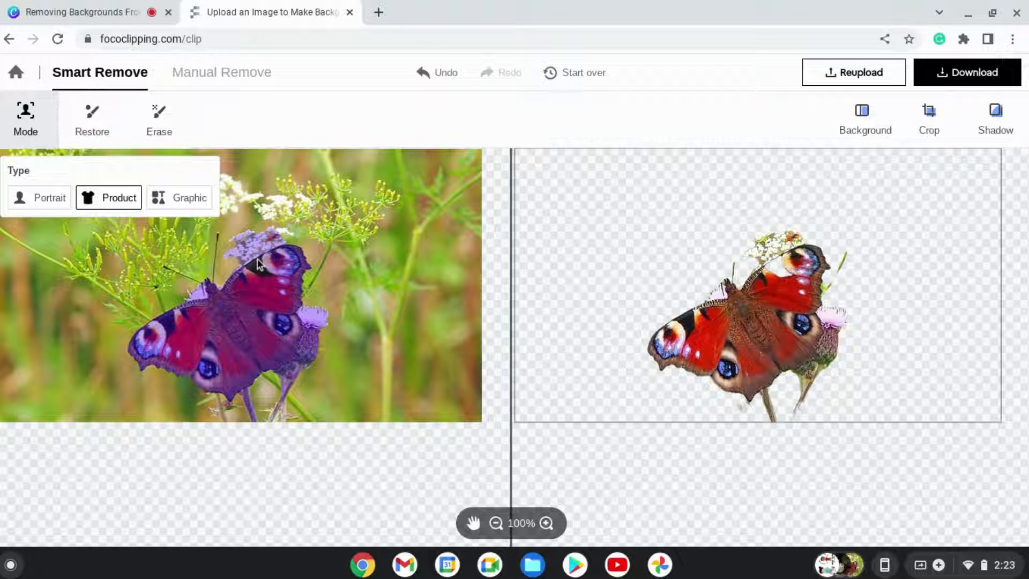
{"action": "mouse_move", "coordinate": [285, 250]}
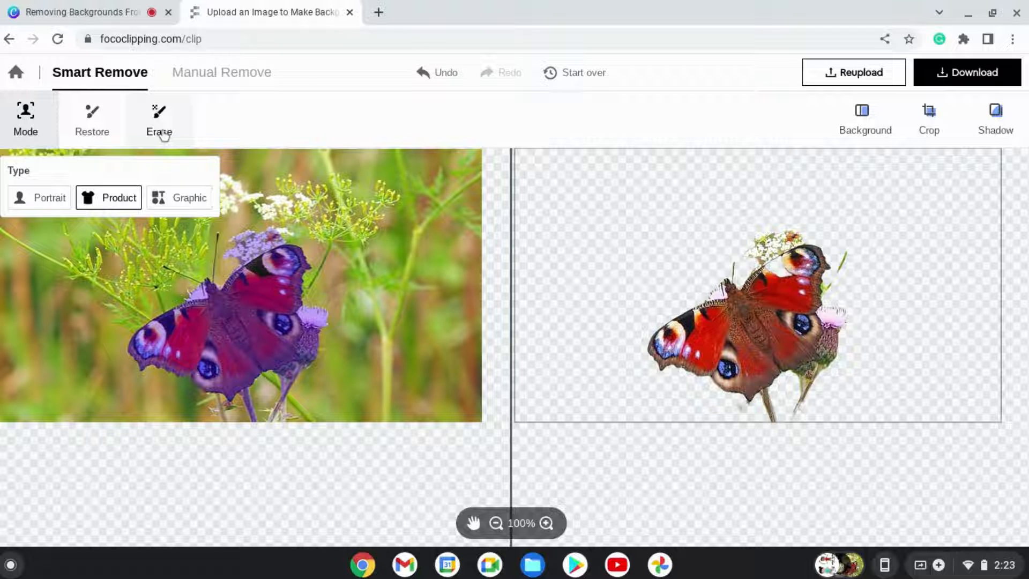
- Activate the Erase brush, zoom in on the thistle beside the lower wing and enlarge the brush size
{"action": "left_click", "coordinate": [158, 119]}
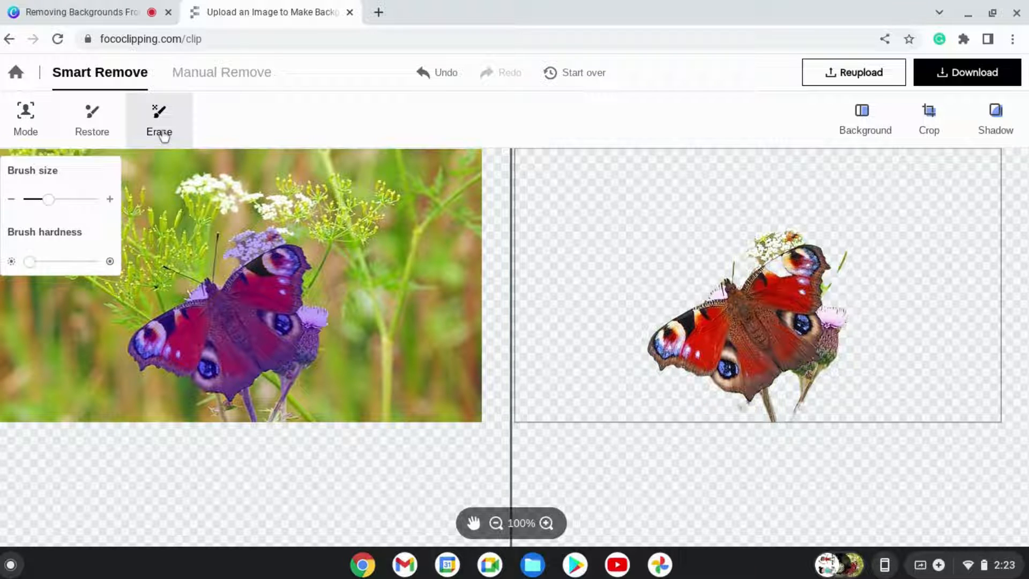
{"action": "mouse_move", "coordinate": [160, 134]}
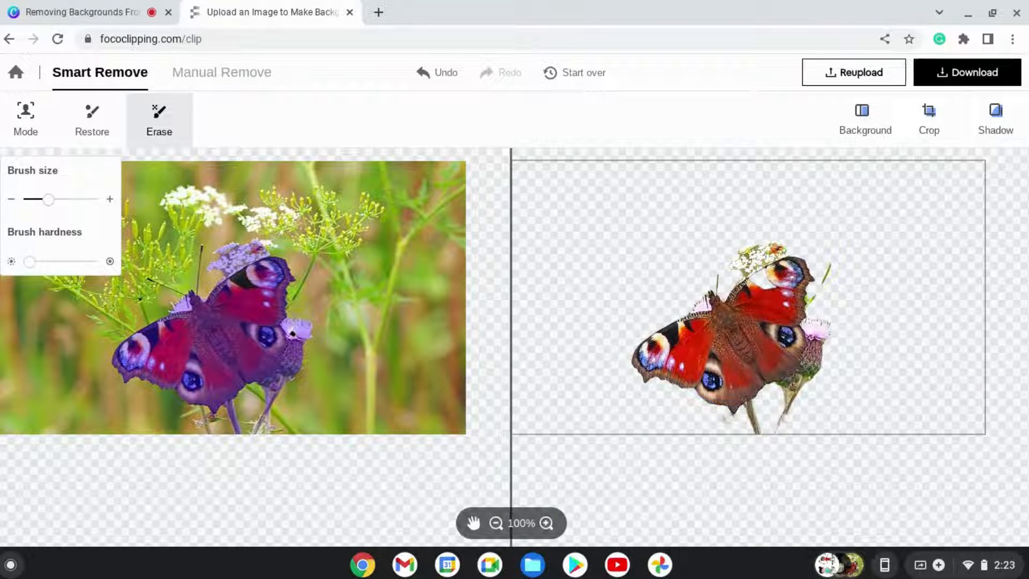
{"action": "left_click", "coordinate": [315, 322]}
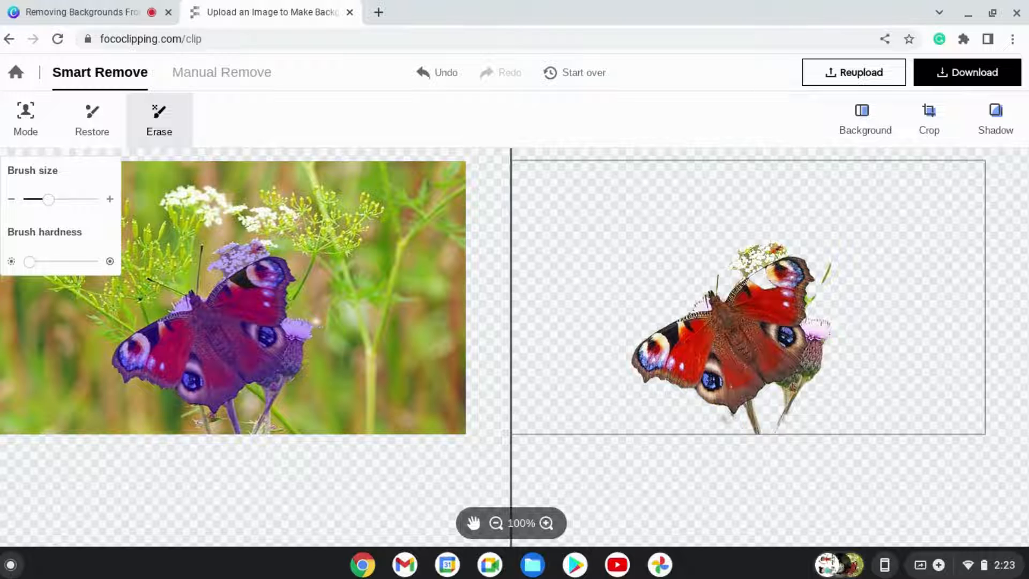
{"action": "left_click", "coordinate": [546, 523]}
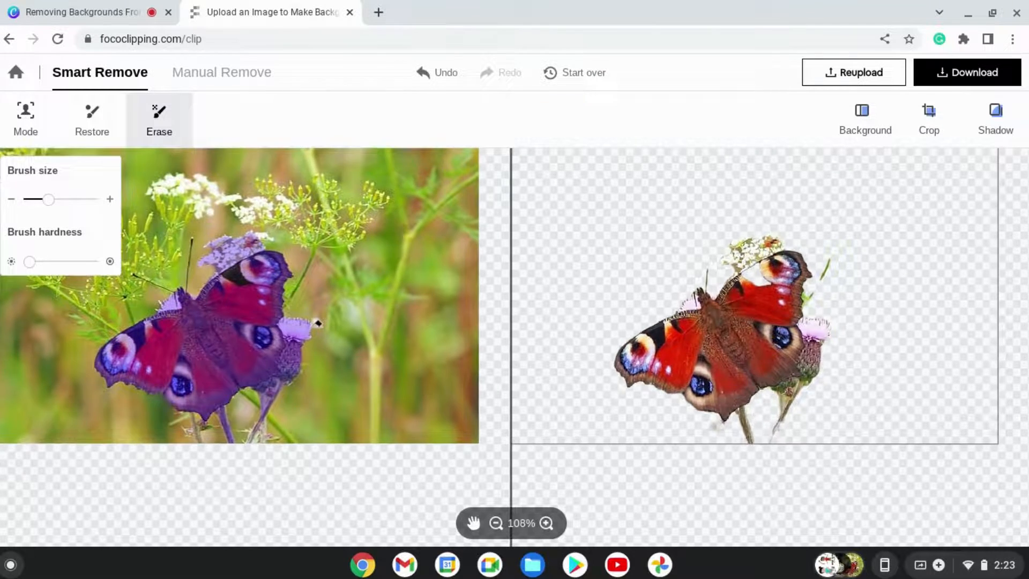
{"action": "left_click", "coordinate": [545, 523]}
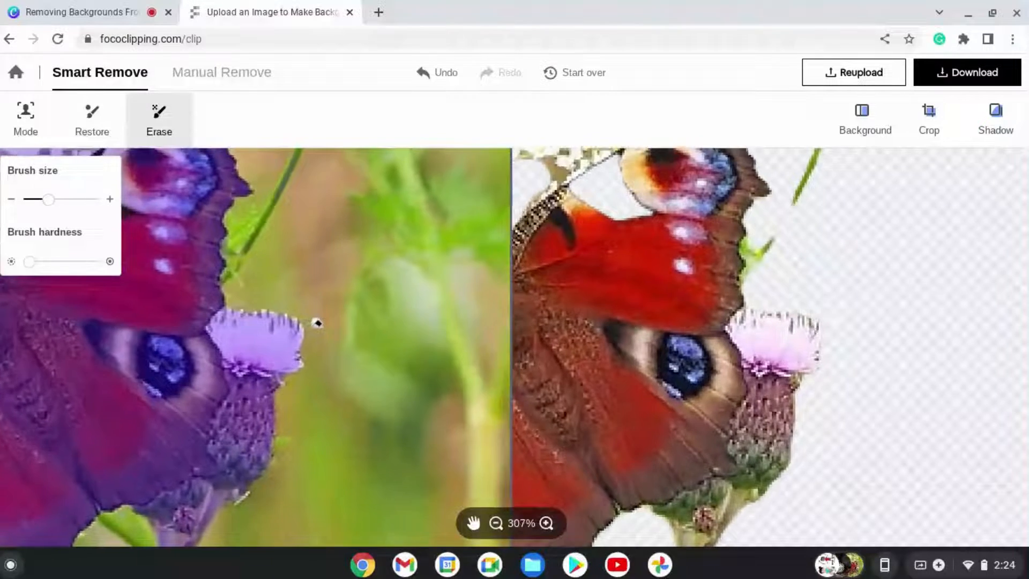
{"action": "left_click", "coordinate": [546, 523]}
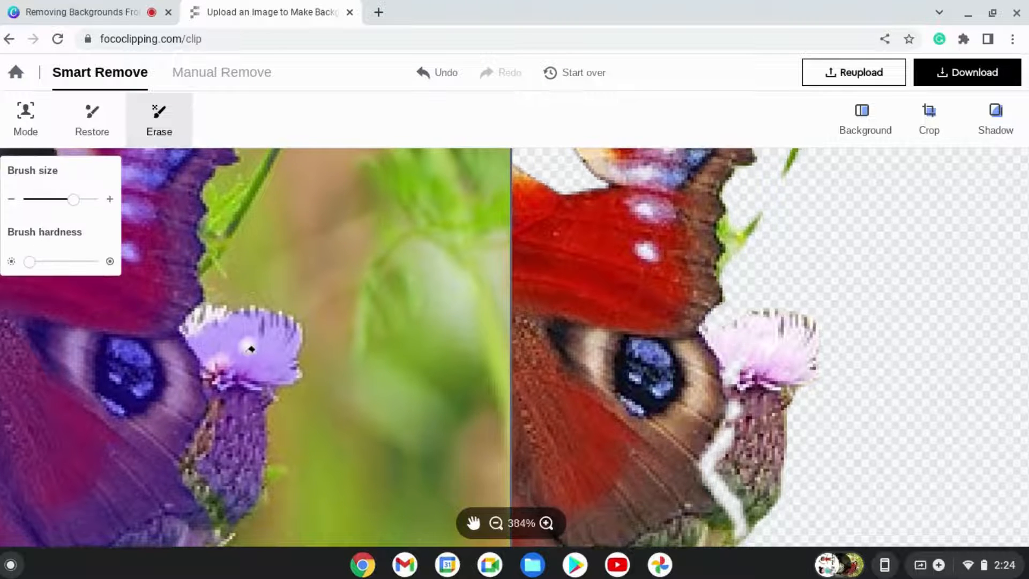
{"action": "left_click", "coordinate": [544, 523]}
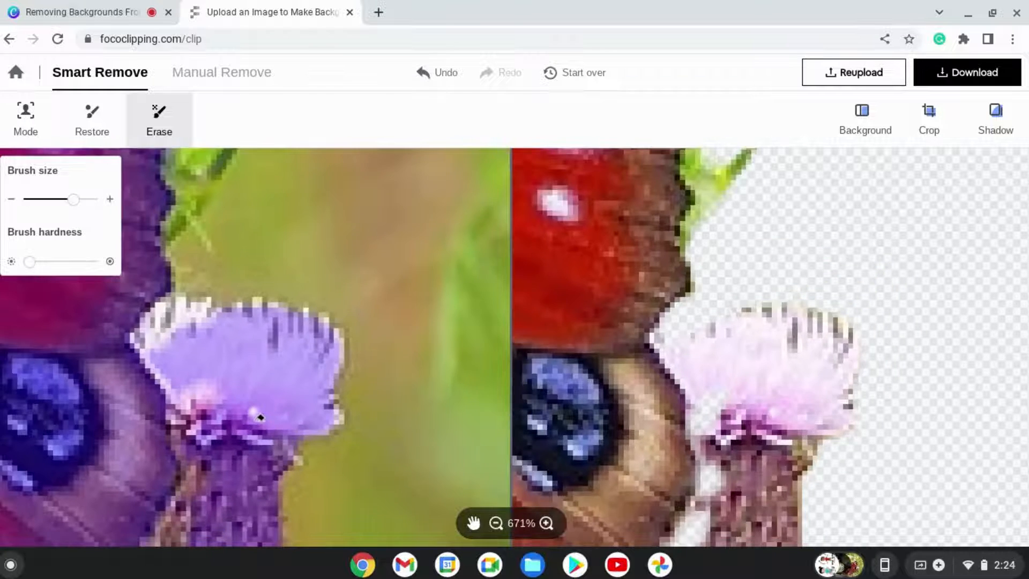
- Erase the purple thistle beside the lower wing, undoing a bad stroke along the way
{"action": "left_click", "coordinate": [474, 523]}
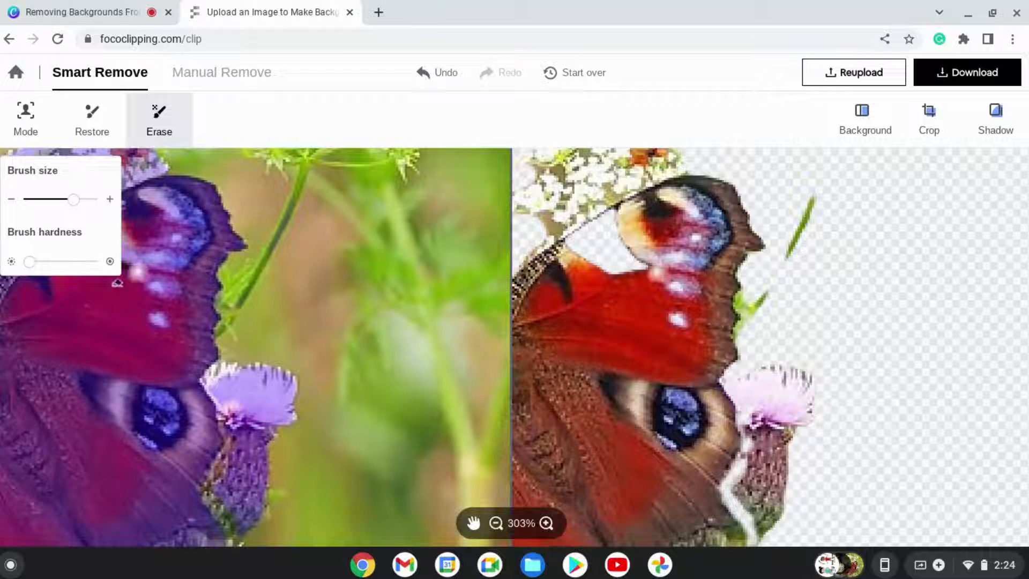
{"action": "left_click_drag", "start_coordinate": [72, 199], "coordinate": [90, 199]}
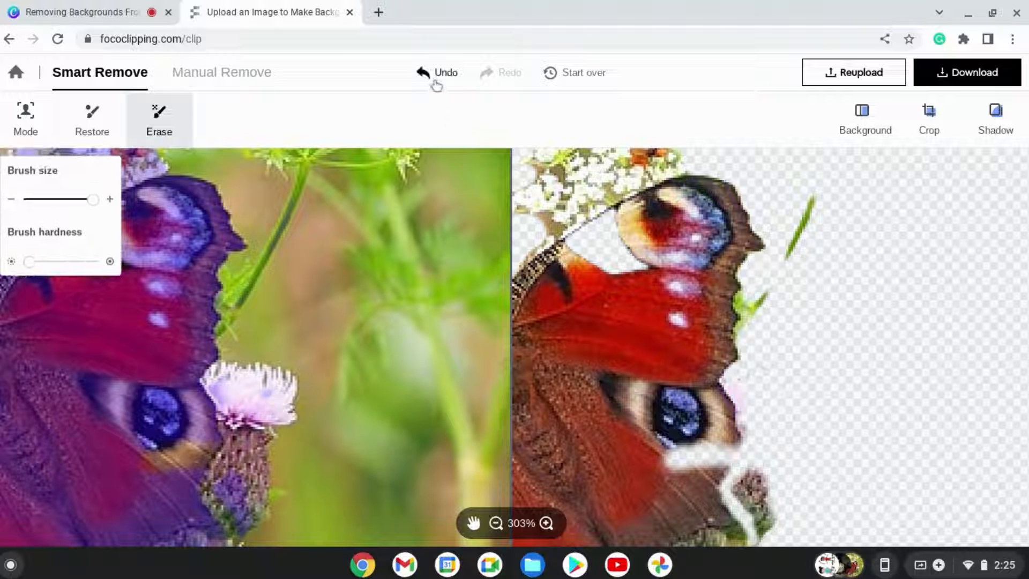
{"action": "left_click", "coordinate": [437, 73]}
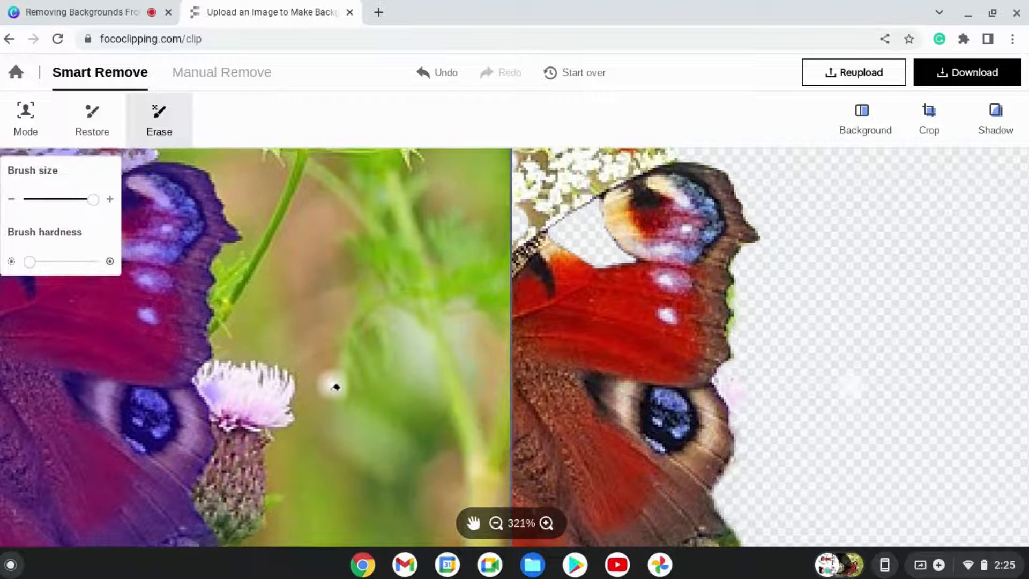
- Zoom out to view the whole butterfly cutout, then search Google for "lunapic" in a browser tab
{"action": "left_click", "coordinate": [492, 523]}
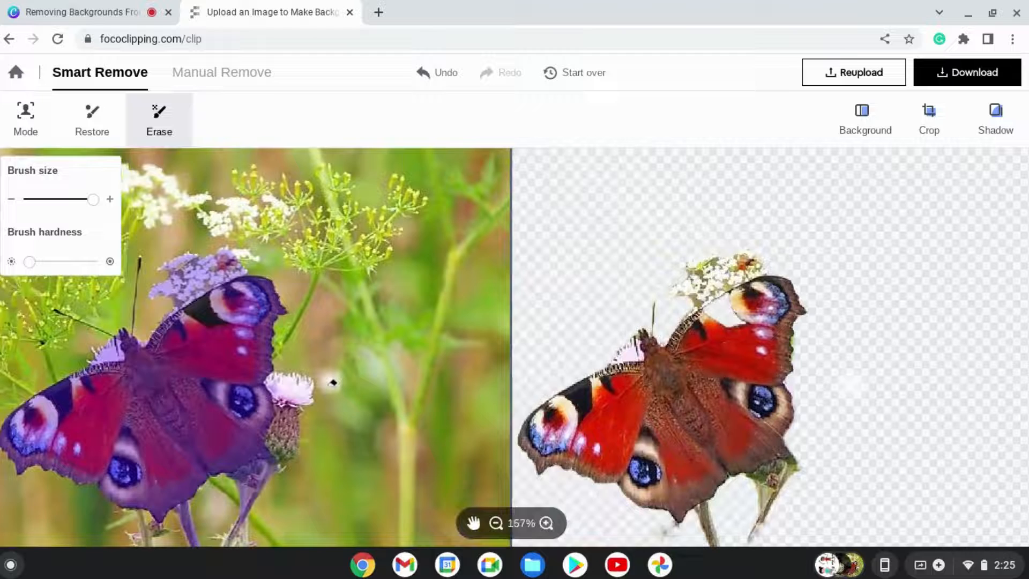
{"action": "left_click", "coordinate": [496, 523]}
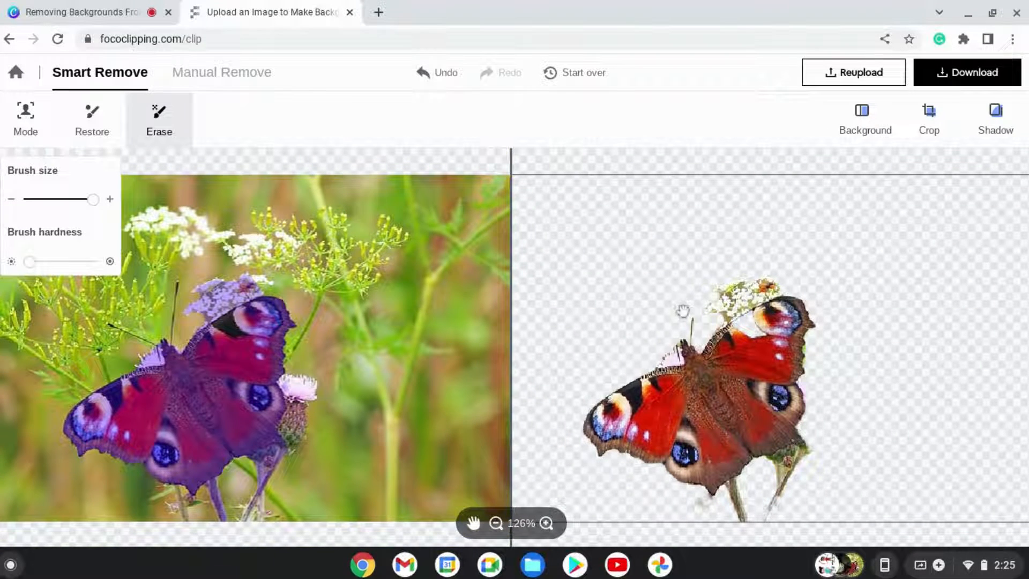
{"action": "mouse_move", "coordinate": [624, 330]}
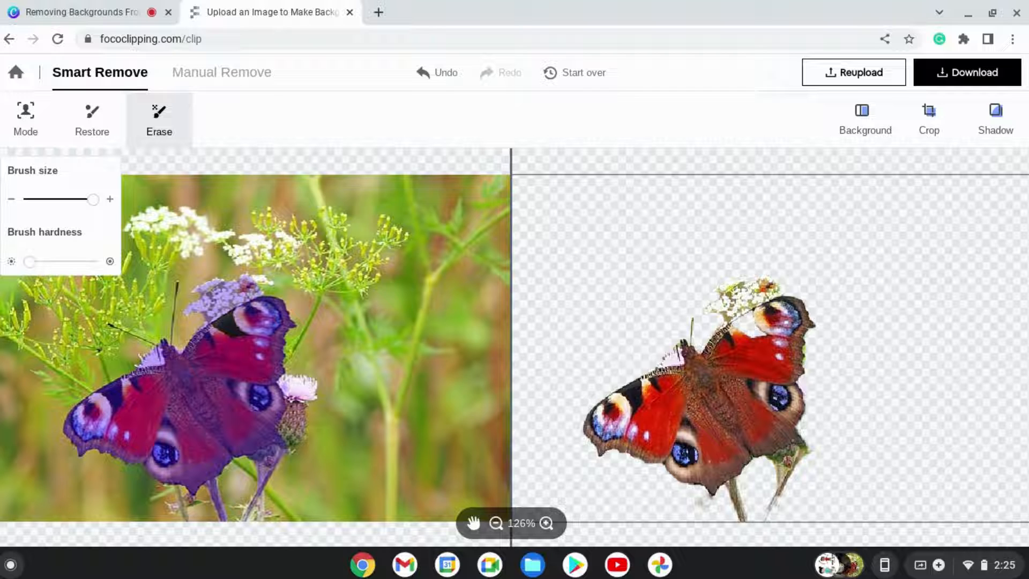
{"action": "mouse_move", "coordinate": [915, 195]}
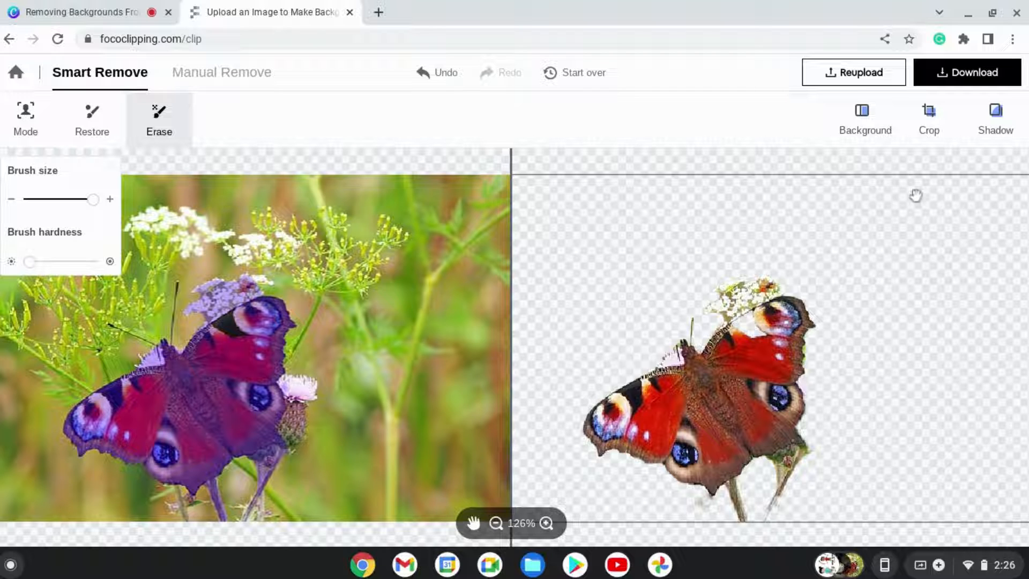
{"action": "mouse_move", "coordinate": [967, 72]}
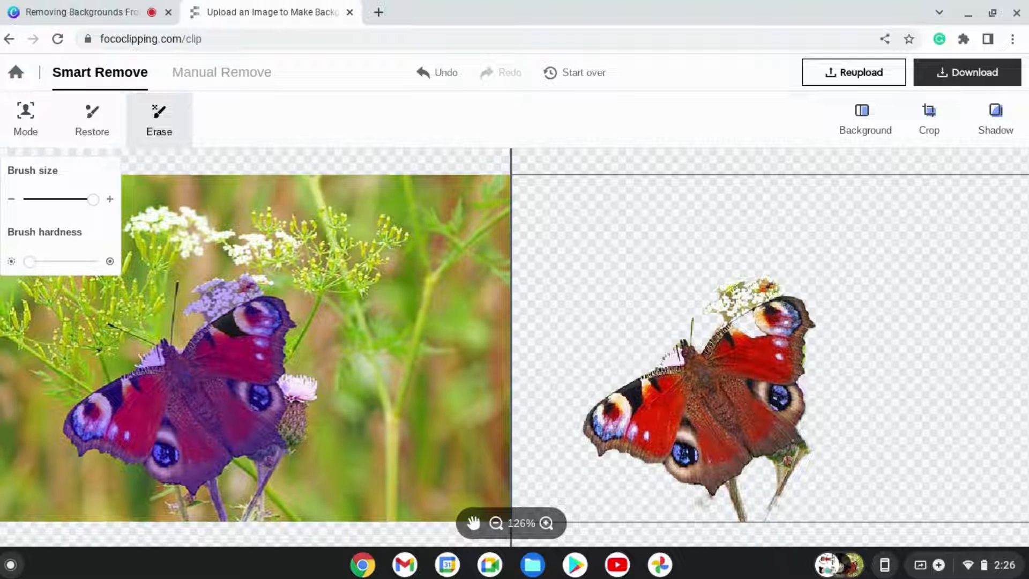
{"action": "left_click", "coordinate": [269, 11]}
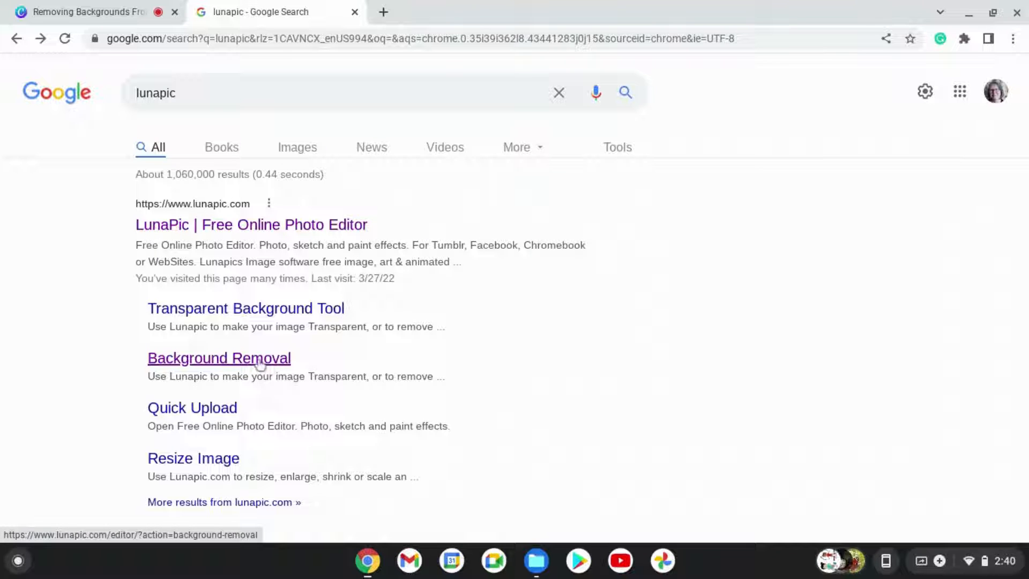
- On LunaPic's Background Removal page, upload the peacock-butterfly JPEG from Downloads for processing
{"action": "left_click", "coordinate": [219, 358]}
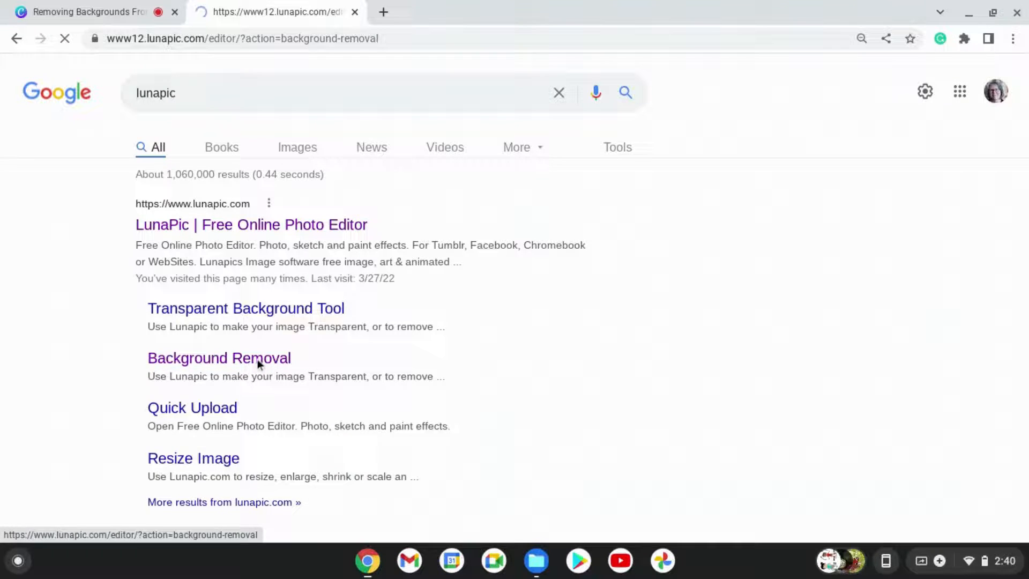
{"action": "left_click", "coordinate": [219, 358]}
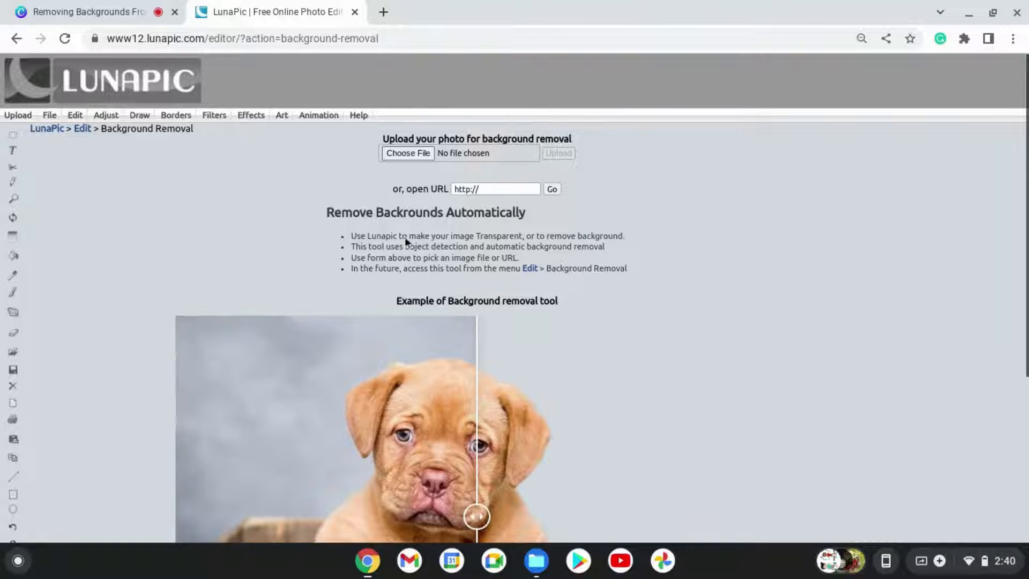
{"action": "left_click", "coordinate": [407, 153]}
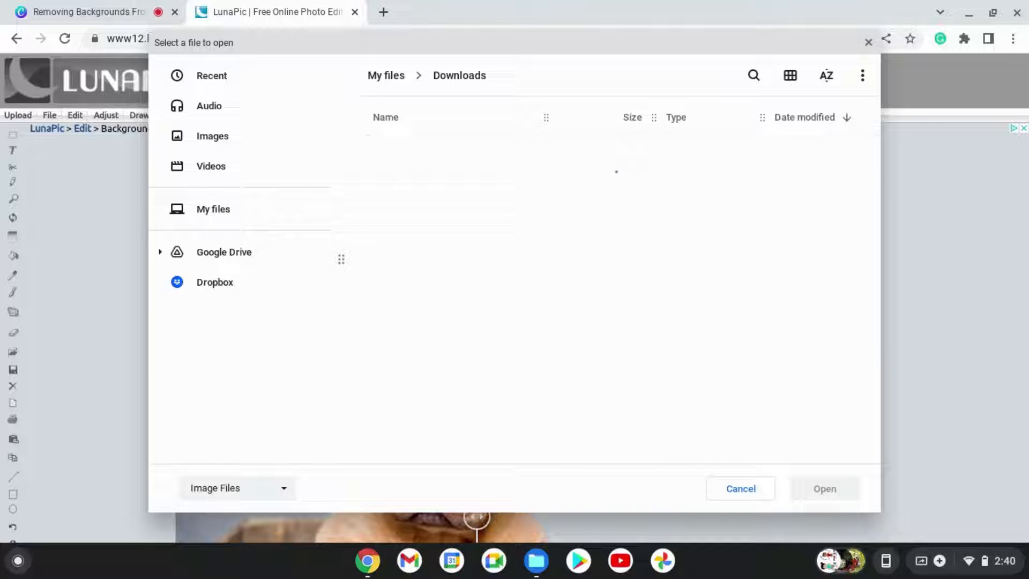
{"action": "left_click", "coordinate": [214, 209]}
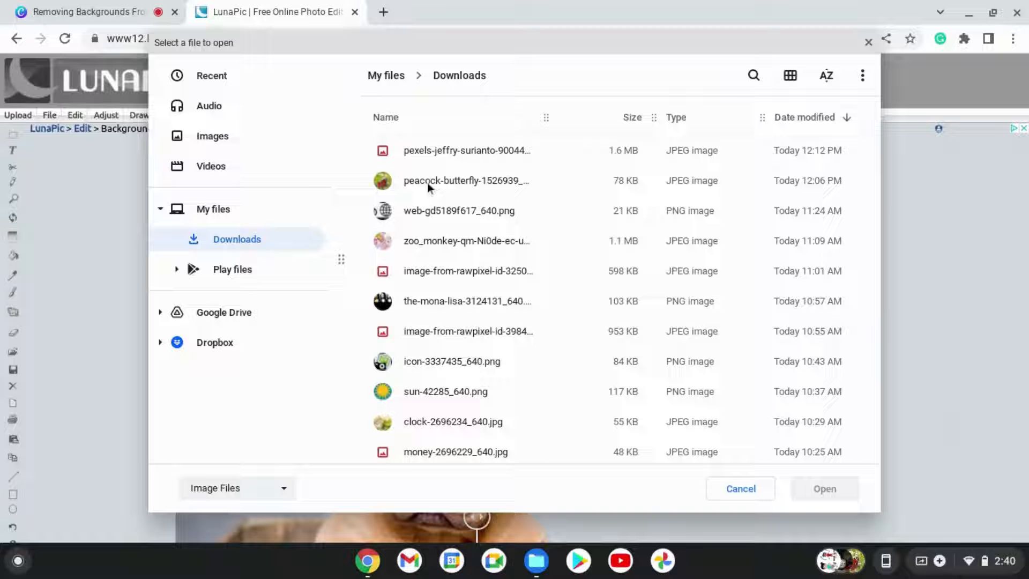
{"action": "left_click", "coordinate": [466, 180]}
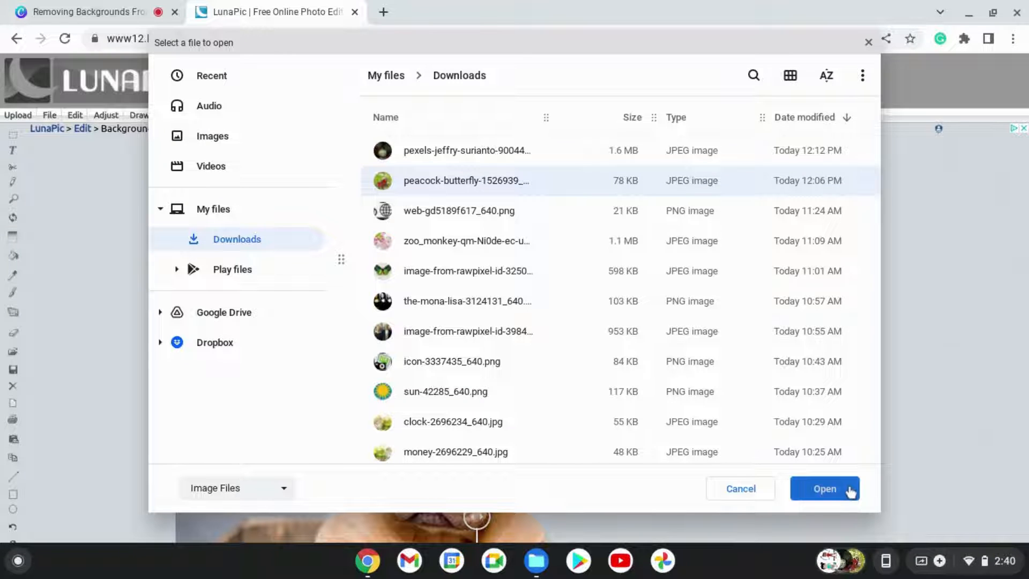
{"action": "left_click", "coordinate": [824, 489]}
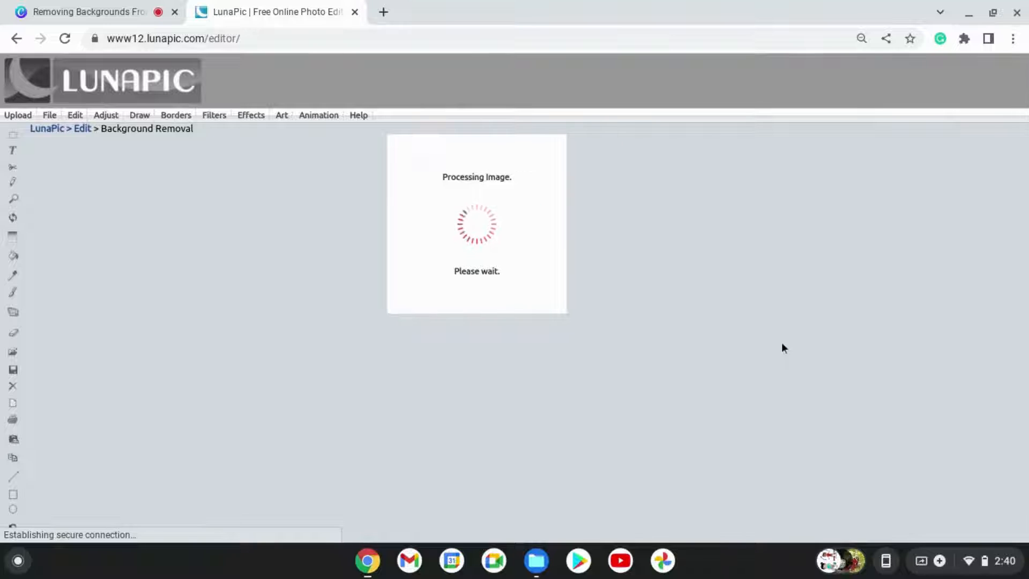
{"action": "mouse_move", "coordinate": [772, 333]}
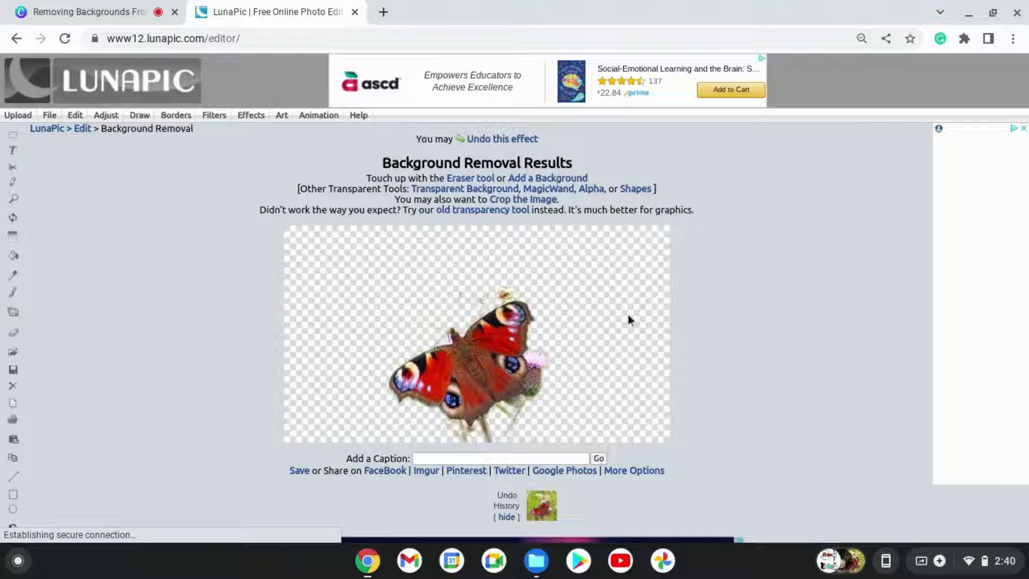
{"action": "mouse_move", "coordinate": [543, 359]}
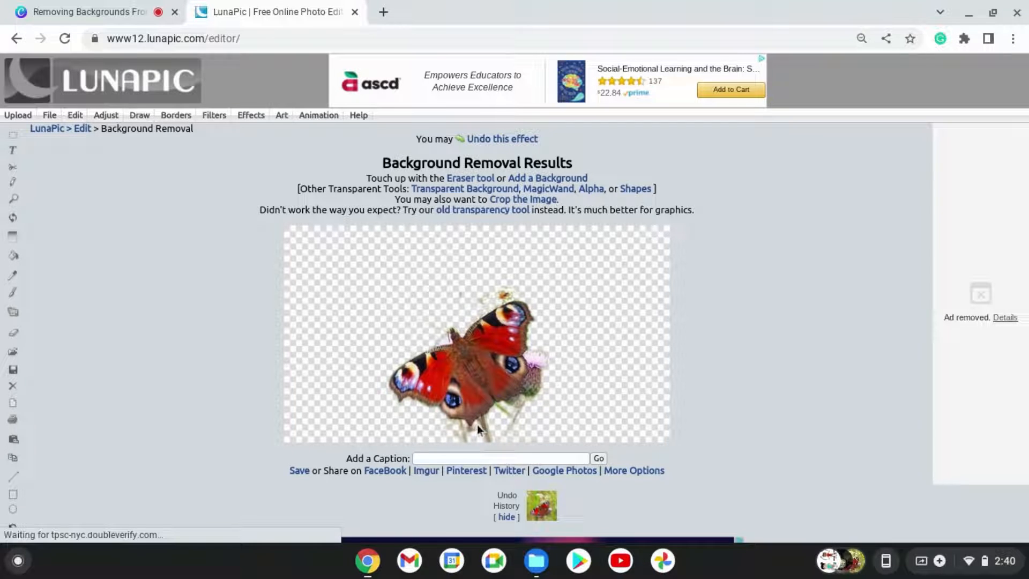
{"action": "mouse_move", "coordinate": [534, 361]}
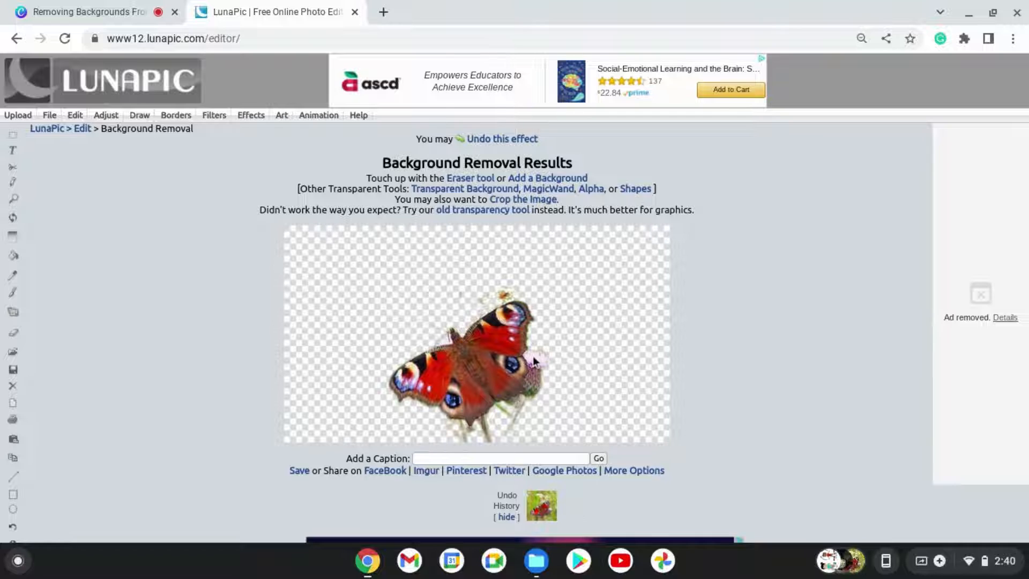
{"action": "mouse_move", "coordinate": [139, 296]}
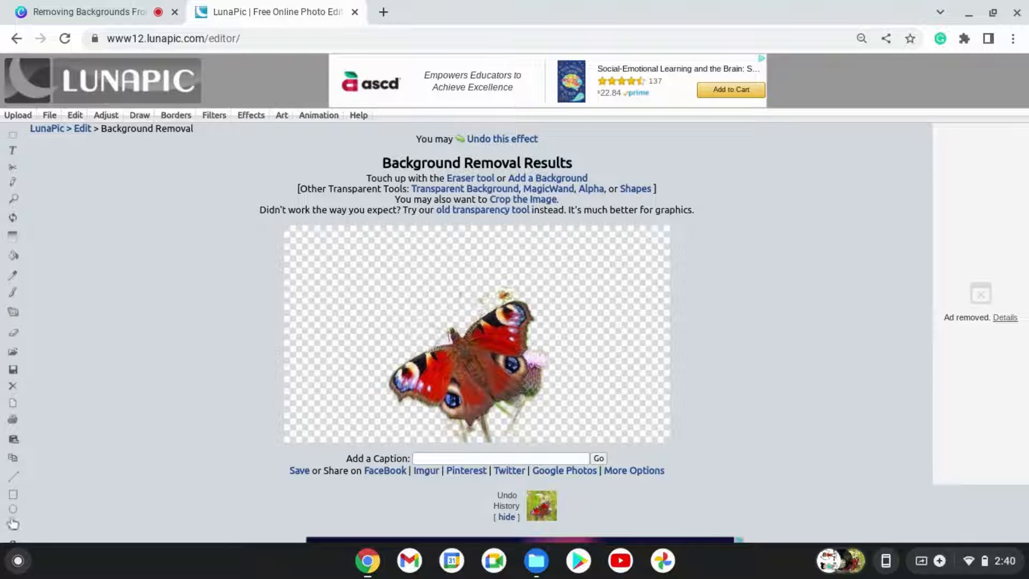
{"action": "mouse_move", "coordinate": [464, 189]}
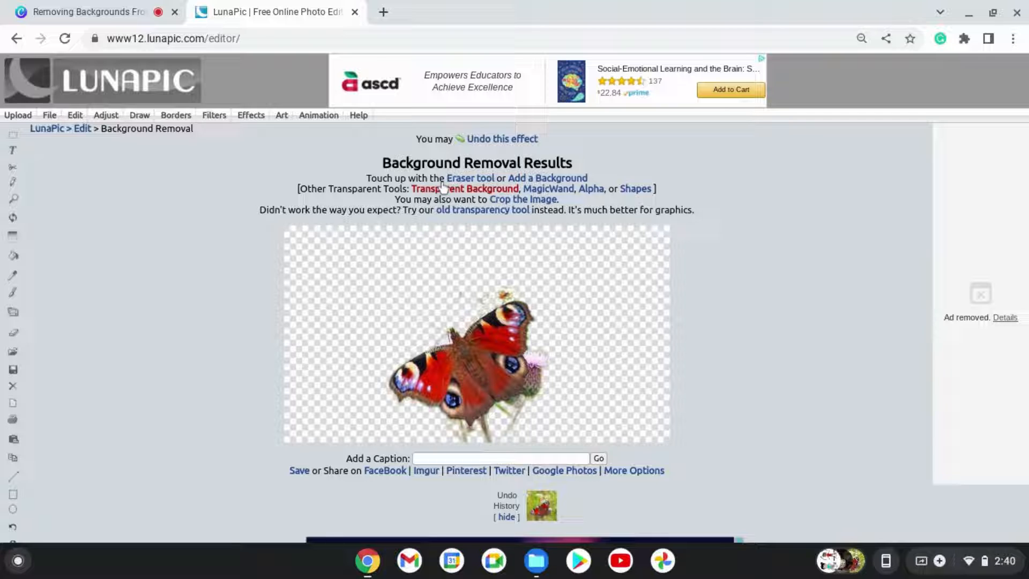
{"action": "mouse_move", "coordinate": [469, 178]}
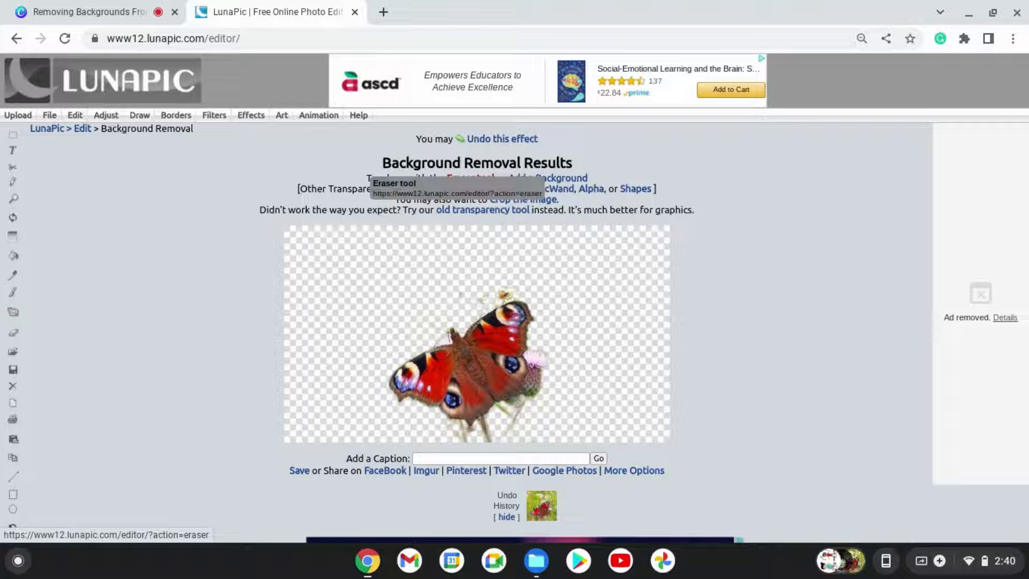
- After the transparent butterfly result appears, go to LunaPic's Eraser tool for touch-ups
{"action": "left_click", "coordinate": [470, 178]}
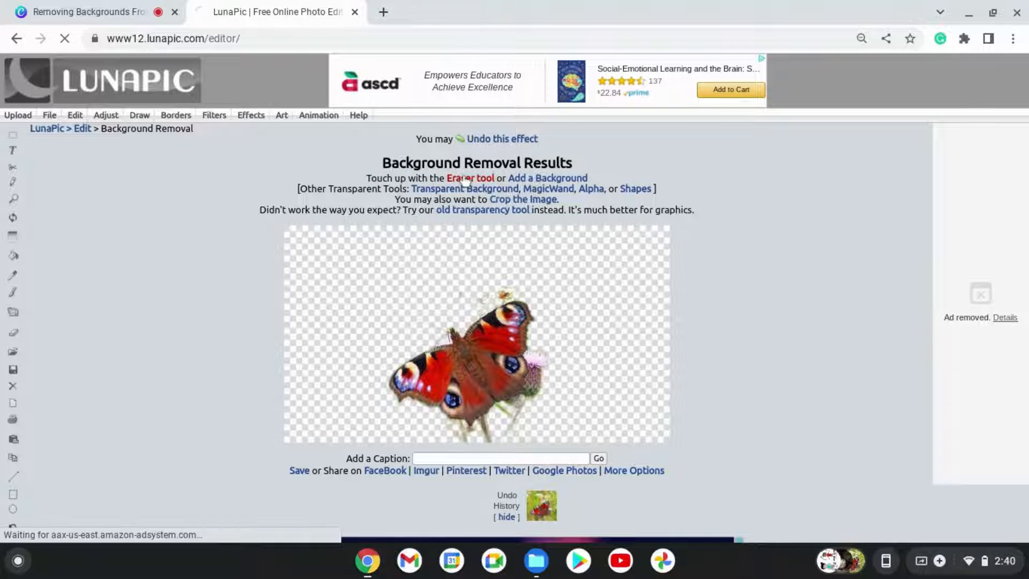
- In the Eraser Tool editor choose a small brush size and zoom the browser page in
{"action": "left_click", "coordinate": [468, 178]}
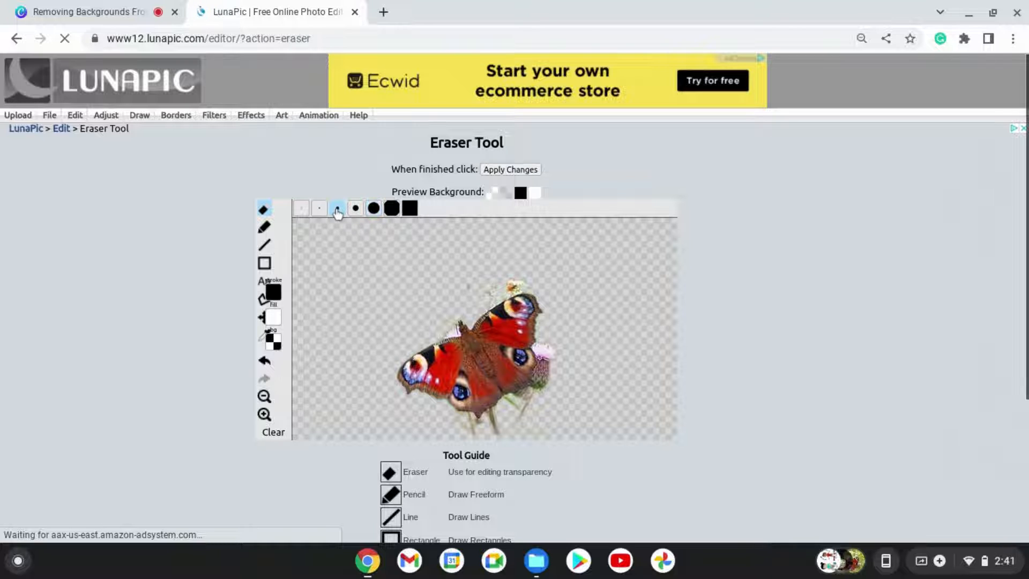
{"action": "left_click", "coordinate": [337, 208]}
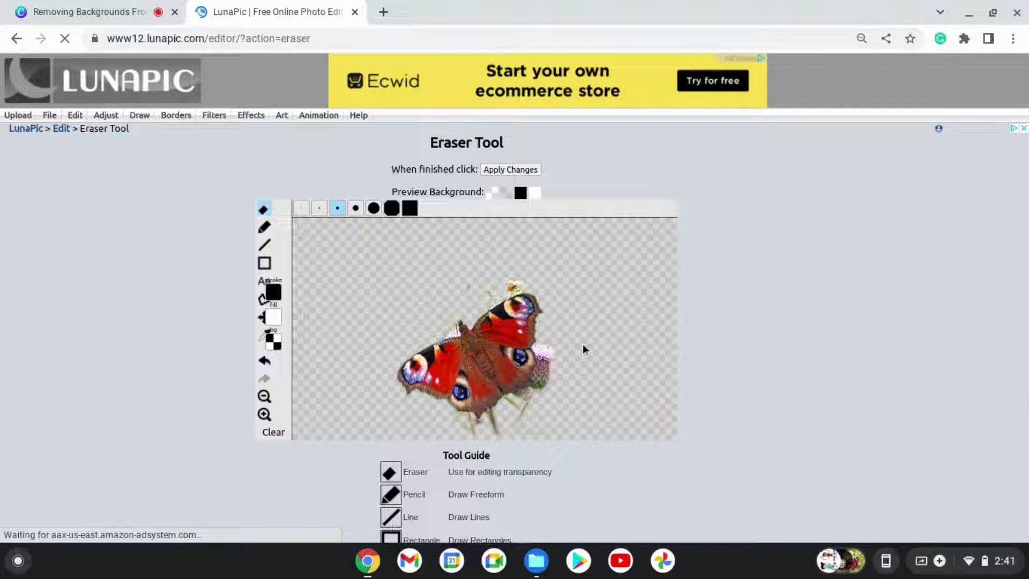
{"action": "left_click", "coordinate": [861, 38]}
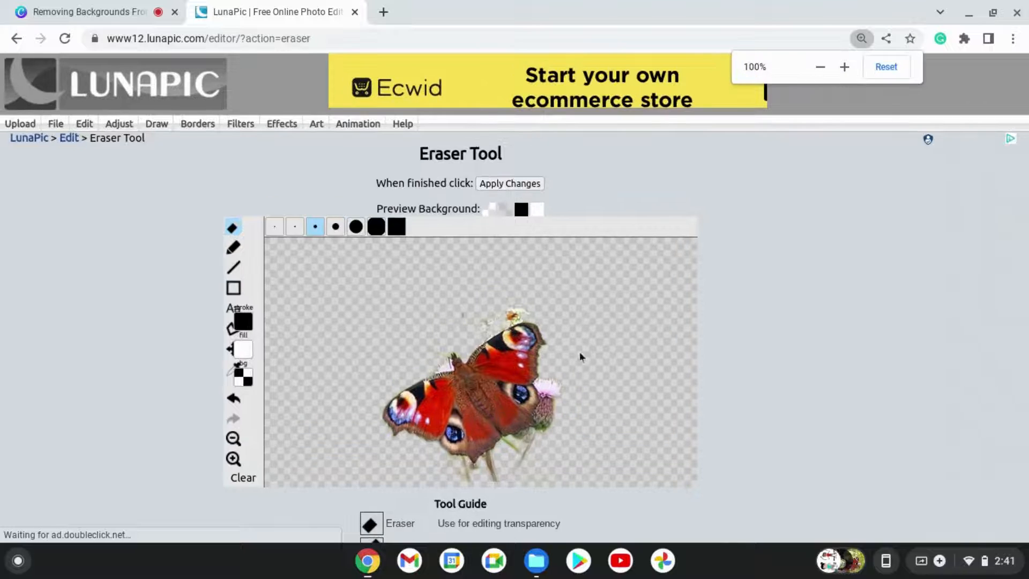
- Zoom the page in further and erase stem remnants and leftover background below the butterfly's wings
{"action": "left_click", "coordinate": [844, 66]}
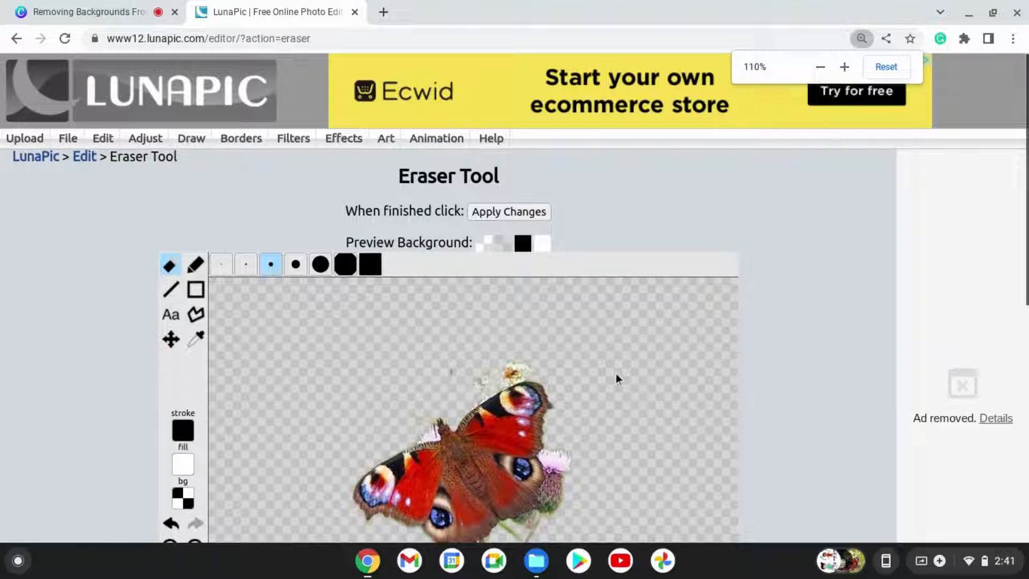
{"action": "scroll", "scroll_direction": "down", "scroll_amount": 3}
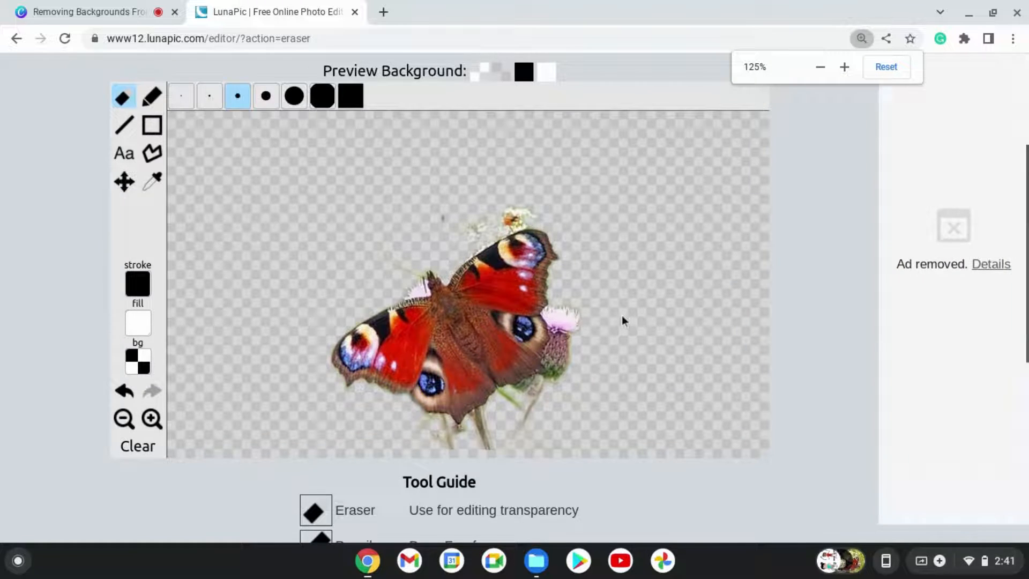
{"action": "left_click", "coordinate": [844, 66]}
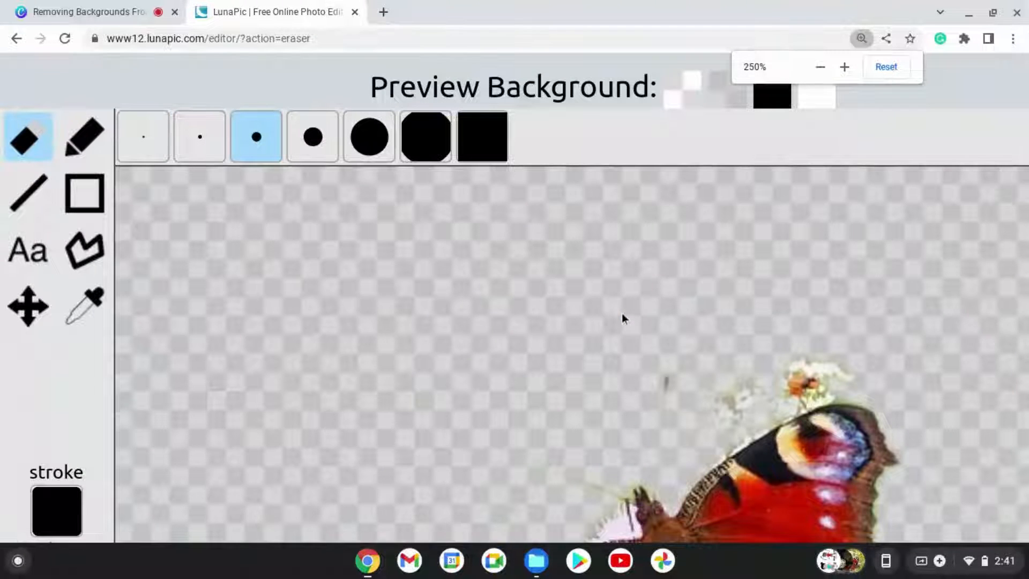
{"action": "scroll", "scroll_direction": "down", "scroll_amount": 3}
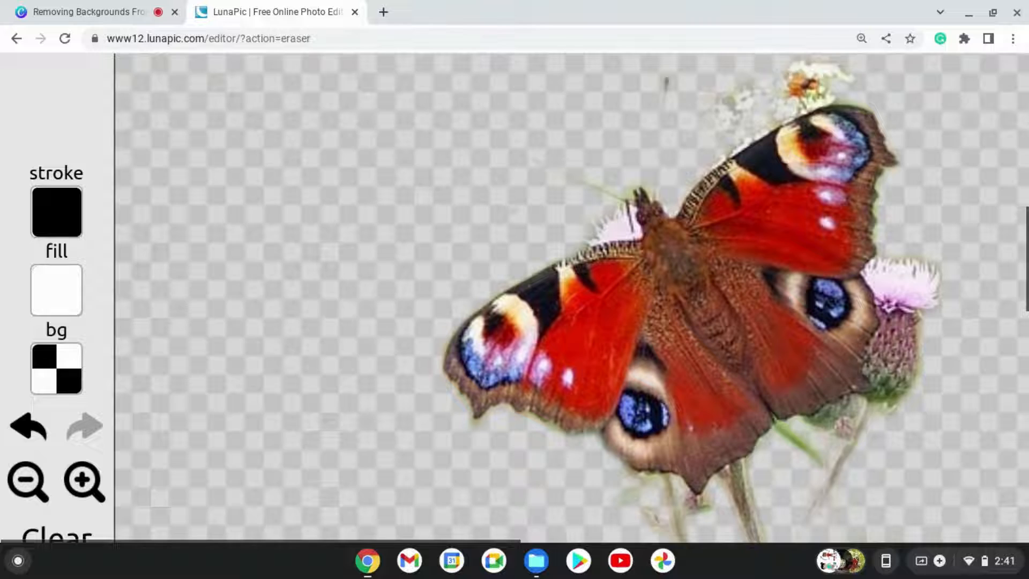
{"action": "scroll", "scroll_direction": "down", "scroll_amount": 3}
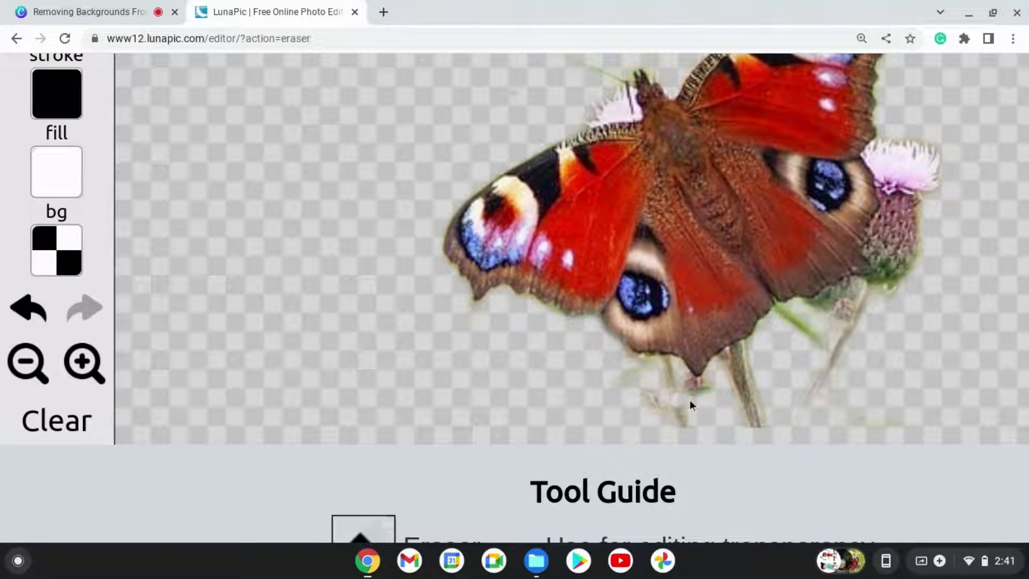
{"action": "mouse_move", "coordinate": [681, 372]}
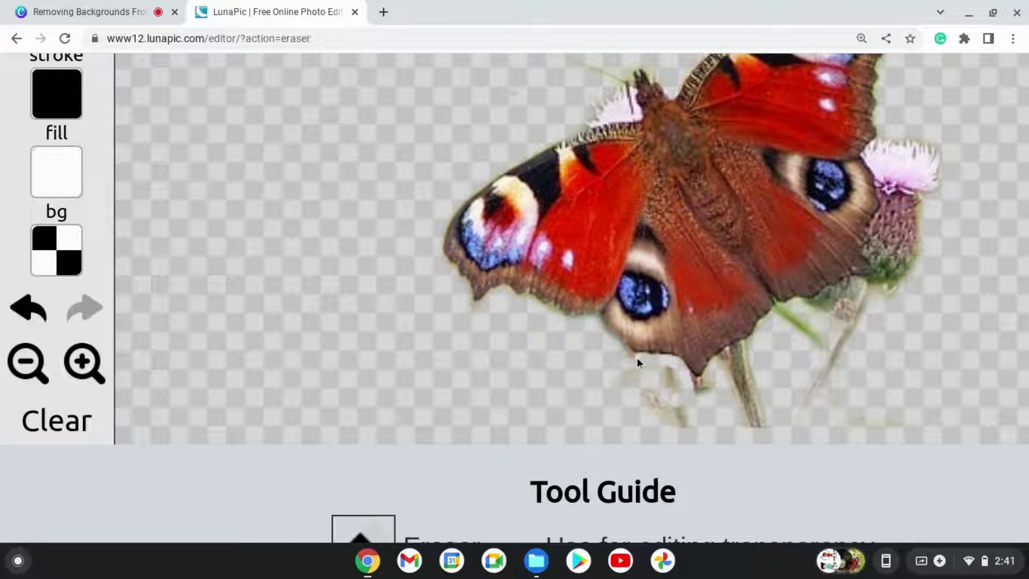
{"action": "mouse_move", "coordinate": [624, 359]}
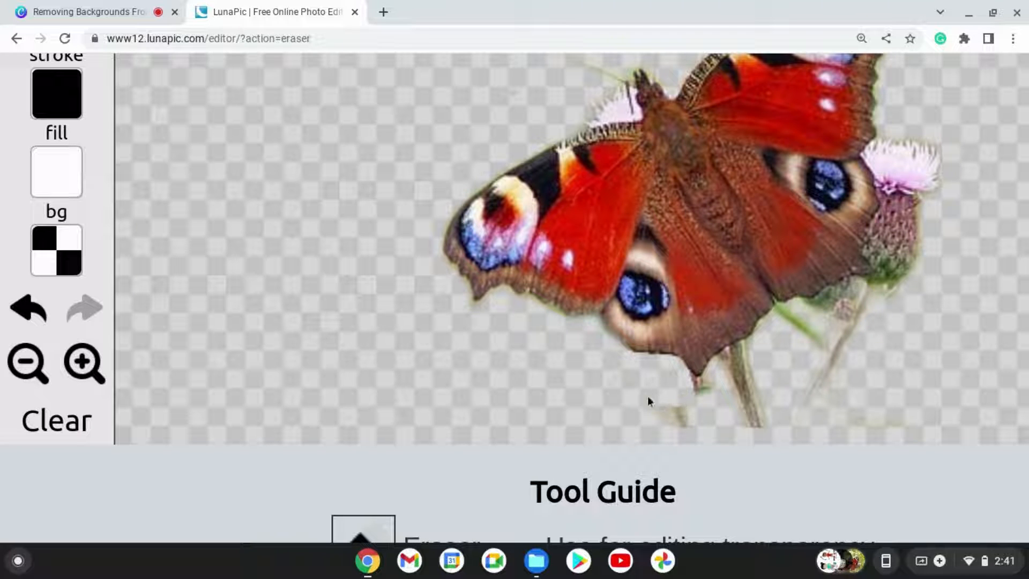
{"action": "mouse_move", "coordinate": [685, 388]}
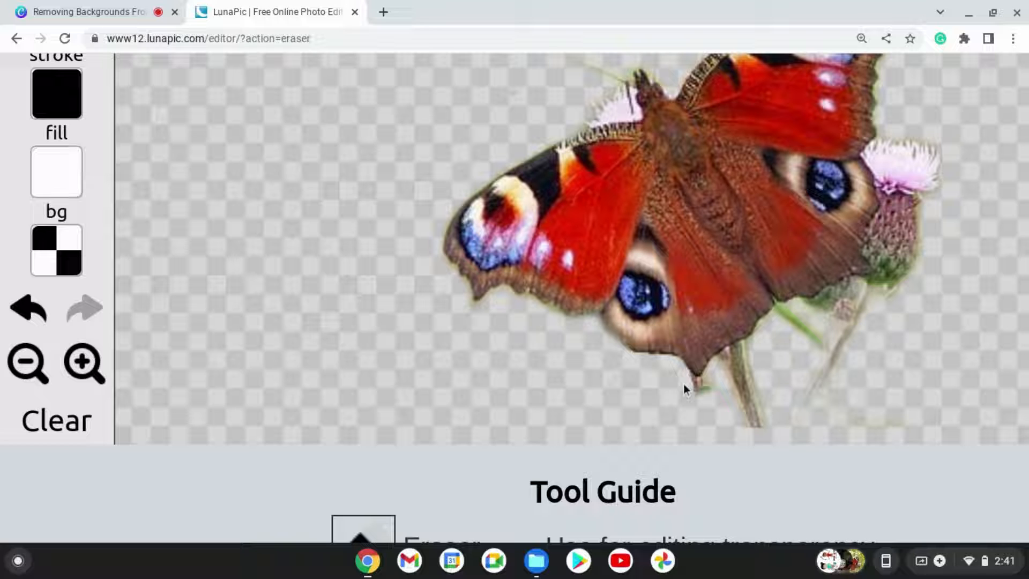
{"action": "mouse_move", "coordinate": [708, 383]}
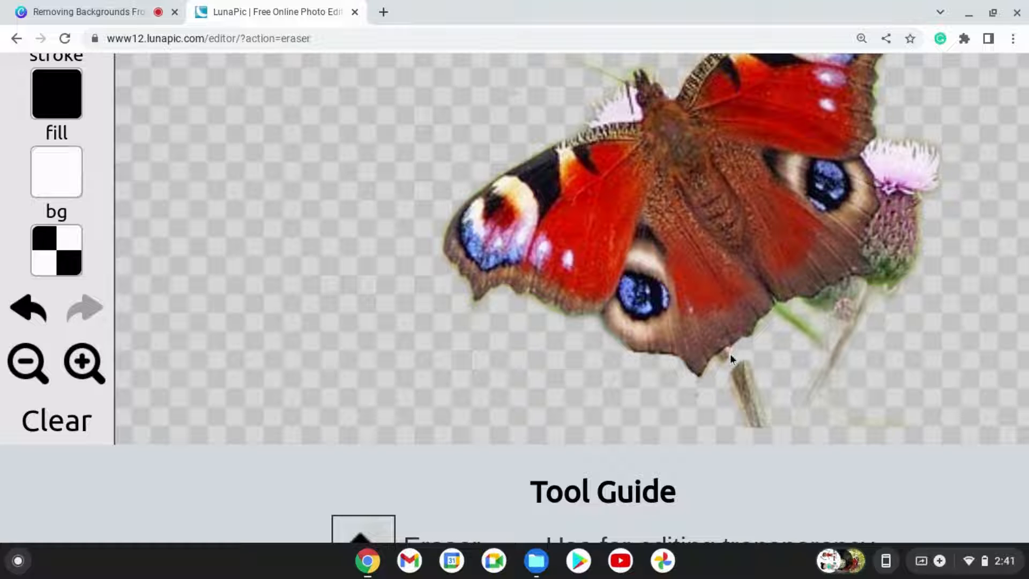
{"action": "left_click", "coordinate": [28, 363]}
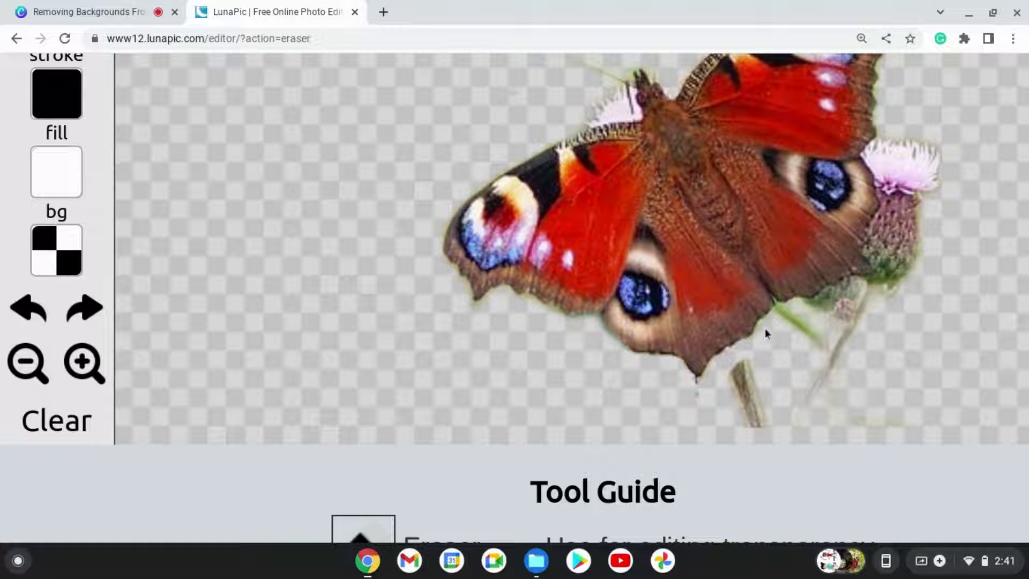
{"action": "mouse_move", "coordinate": [780, 315]}
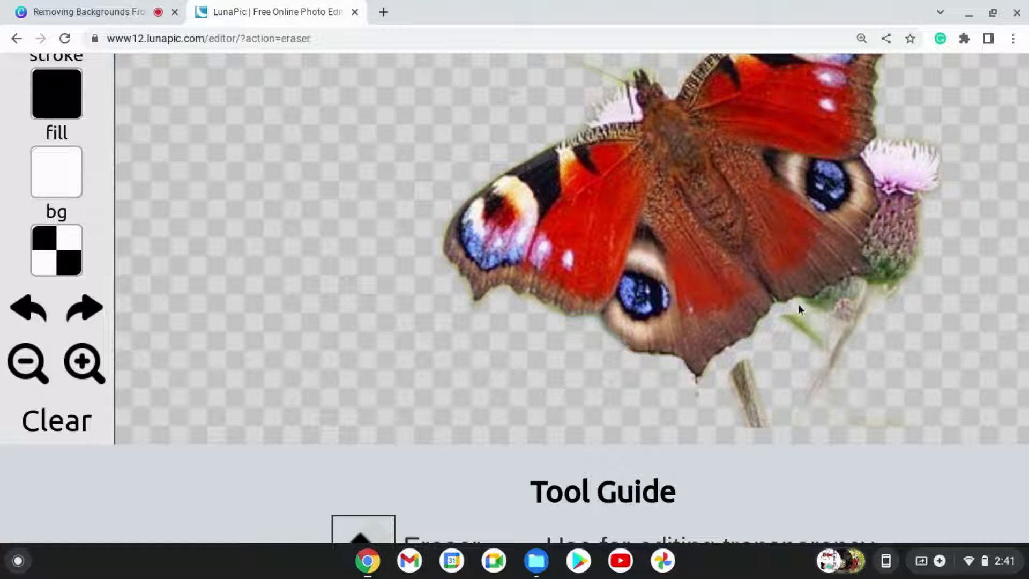
{"action": "mouse_move", "coordinate": [813, 312]}
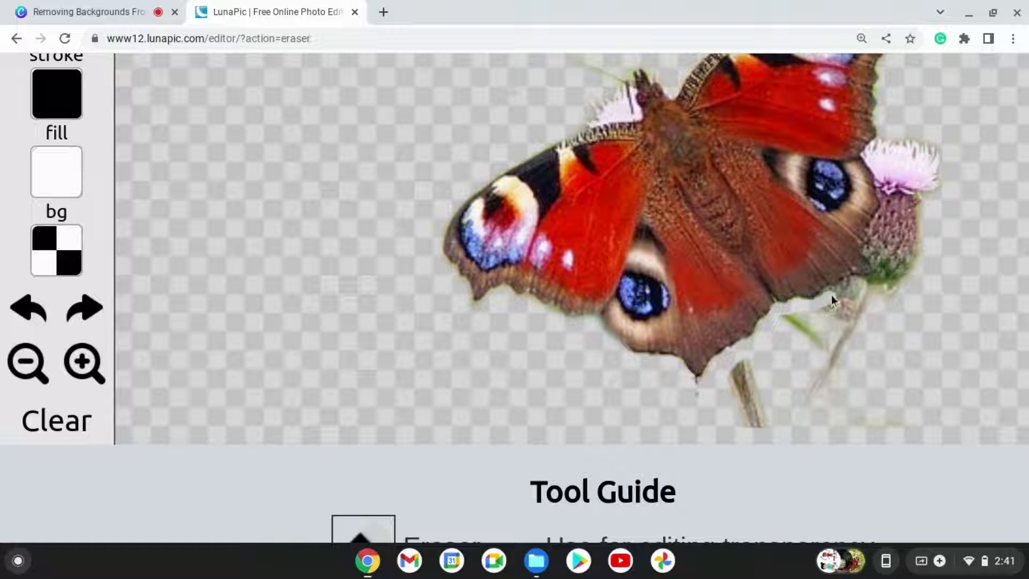
{"action": "mouse_move", "coordinate": [847, 294]}
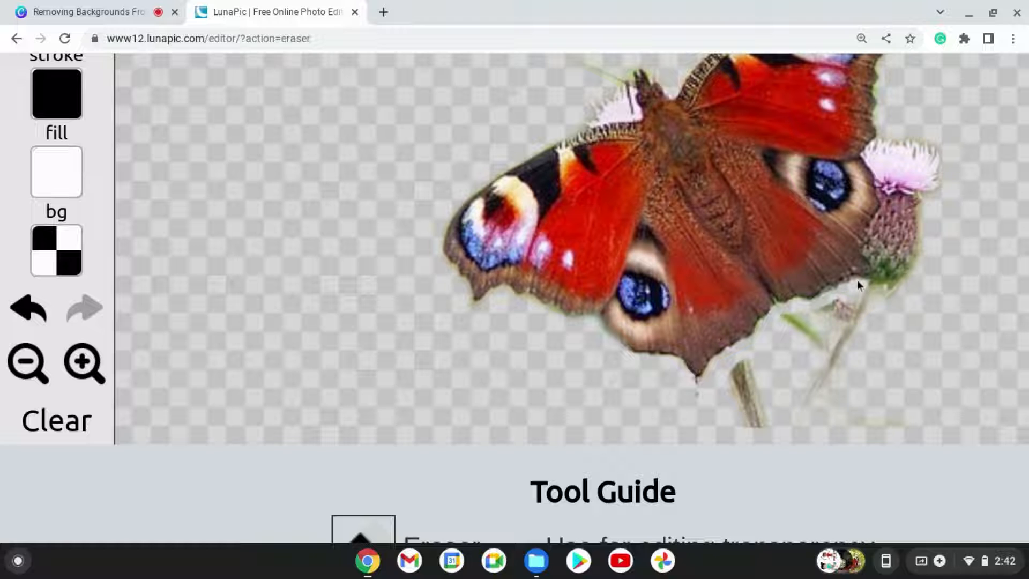
{"action": "left_click", "coordinate": [28, 308]}
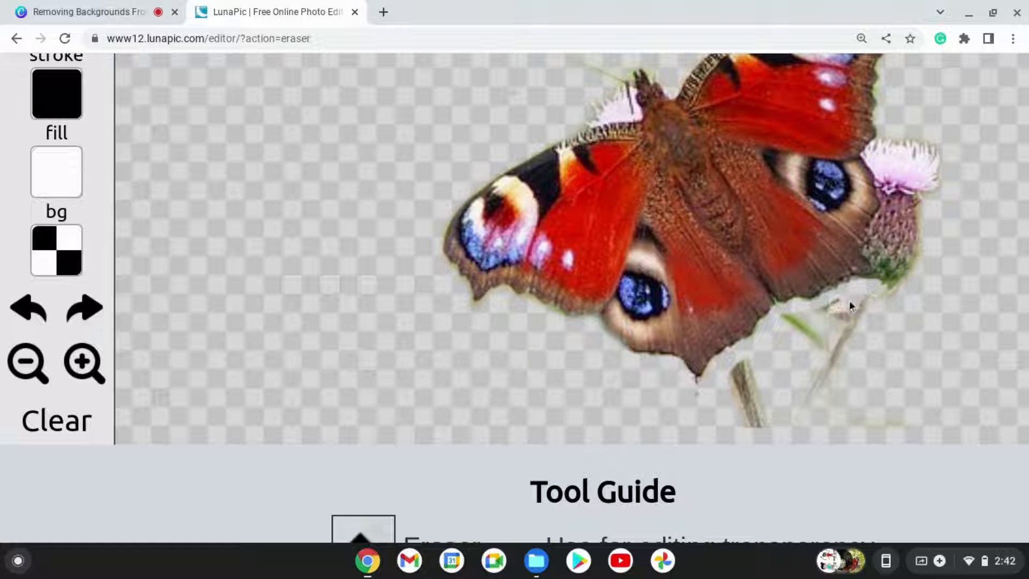
{"action": "scroll", "scroll_direction": "up", "scroll_amount": 3}
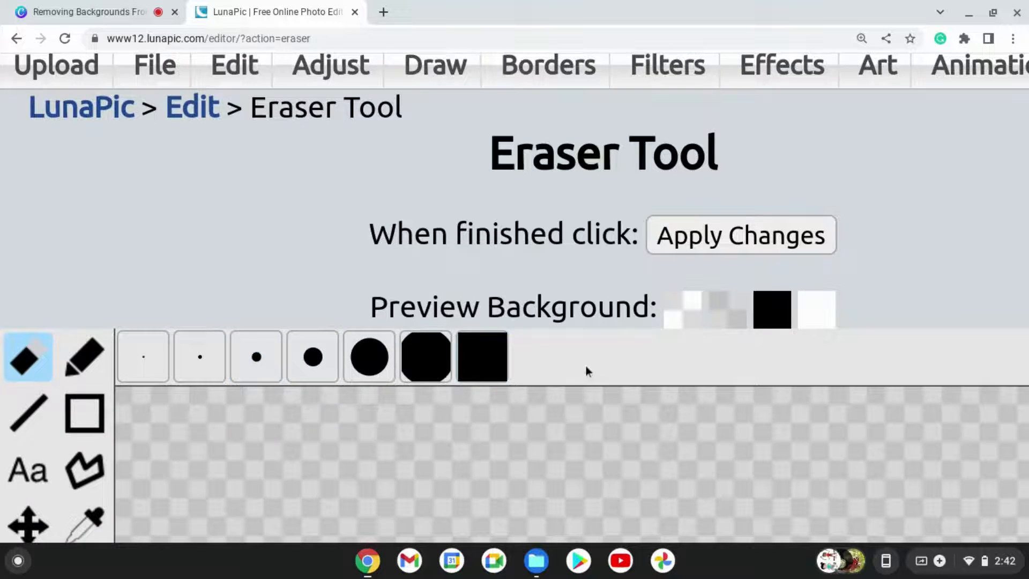
- Erase the last stem piece under the wing, then zoom the page out to 125% to see the whole image
{"action": "scroll", "scroll_direction": "down", "scroll_amount": 3}
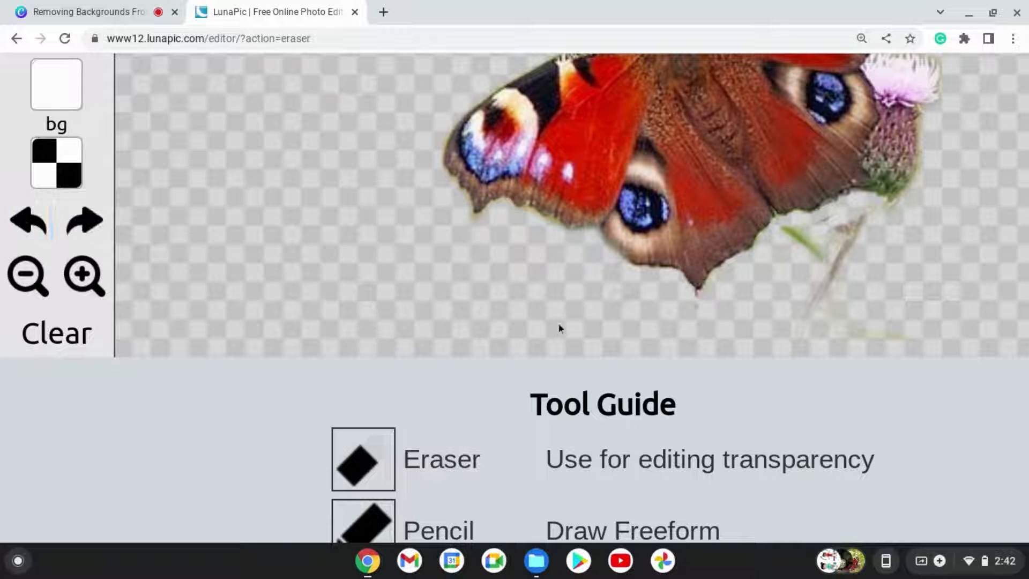
{"action": "left_click", "coordinate": [28, 220]}
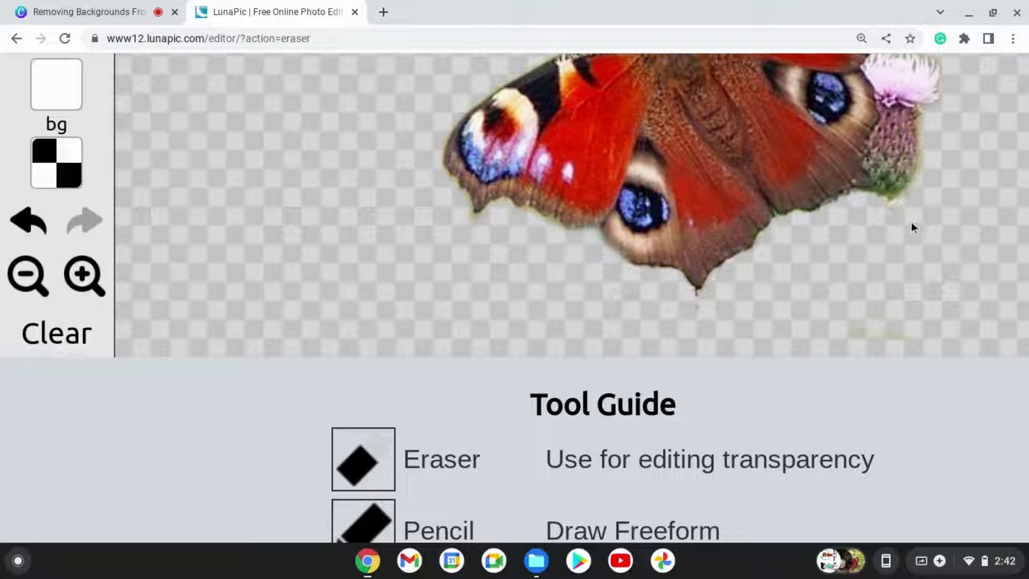
{"action": "mouse_move", "coordinate": [918, 321]}
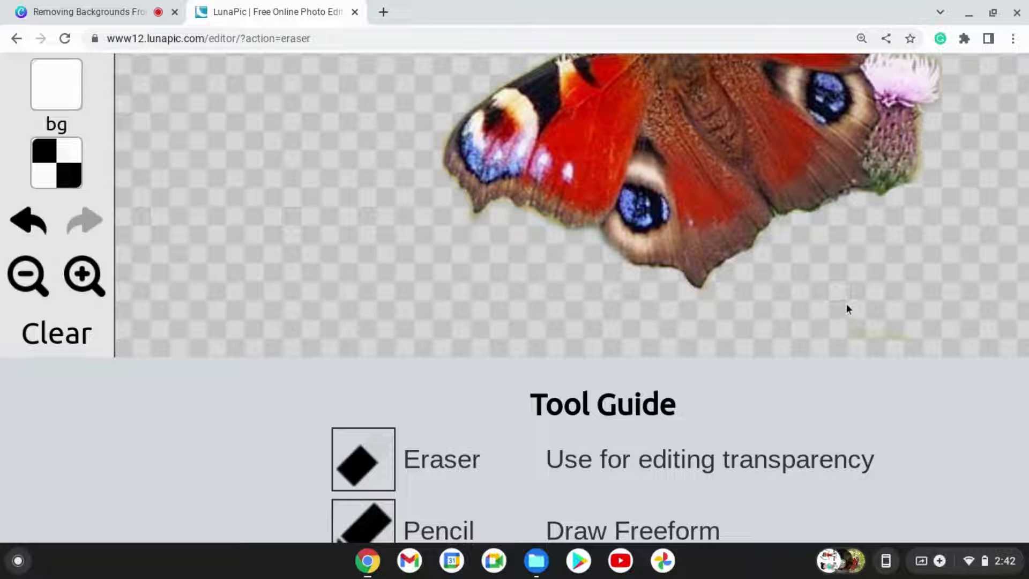
{"action": "left_click", "coordinate": [861, 38]}
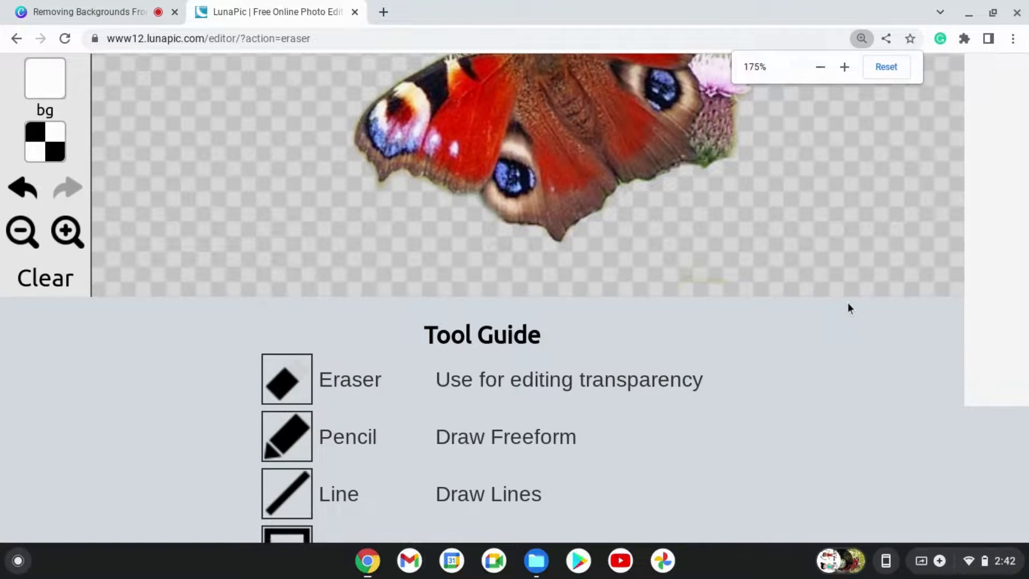
{"action": "left_click", "coordinate": [820, 67]}
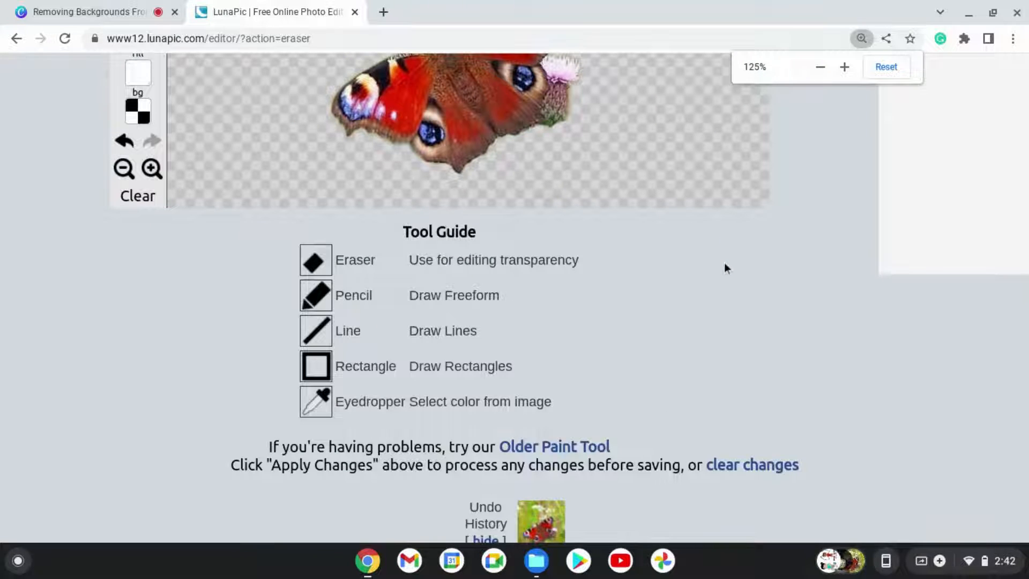
- With the Pencil at its thinnest size, draw two antenna lines from the butterfly's head on a white preview
{"action": "scroll", "scroll_direction": "up", "scroll_amount": 3}
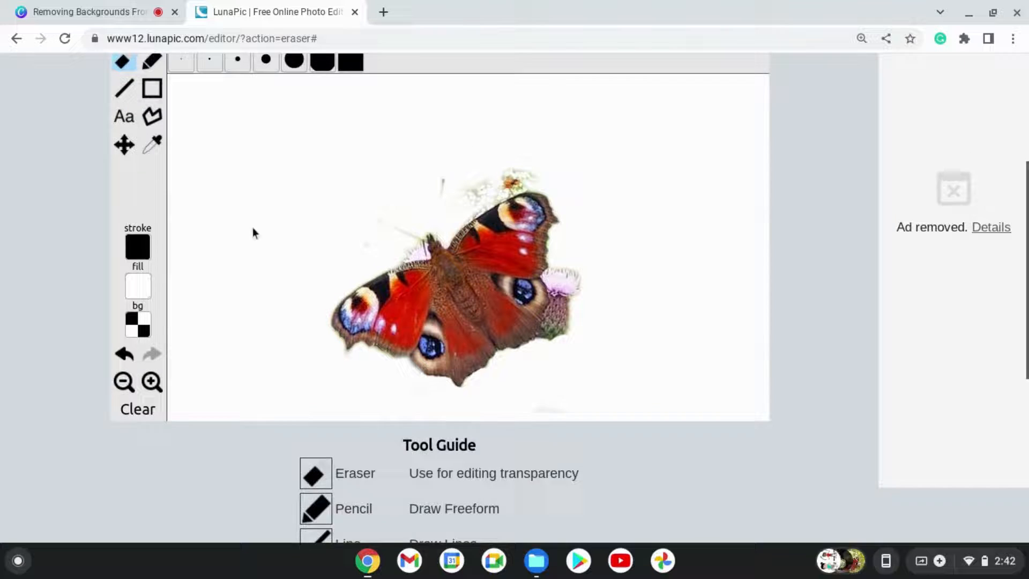
{"action": "scroll", "scroll_direction": "up", "scroll_amount": 3}
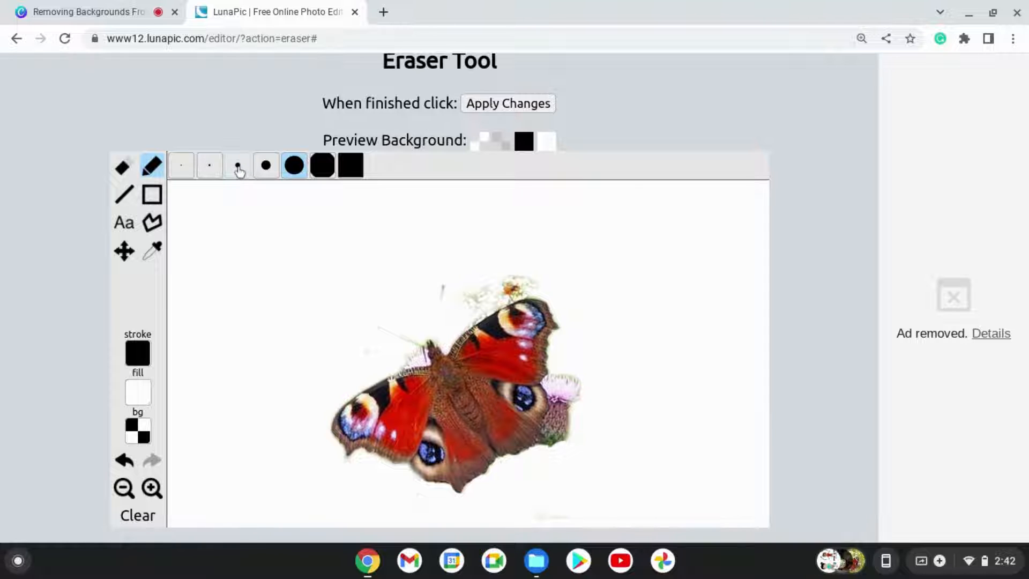
{"action": "left_click", "coordinate": [237, 165]}
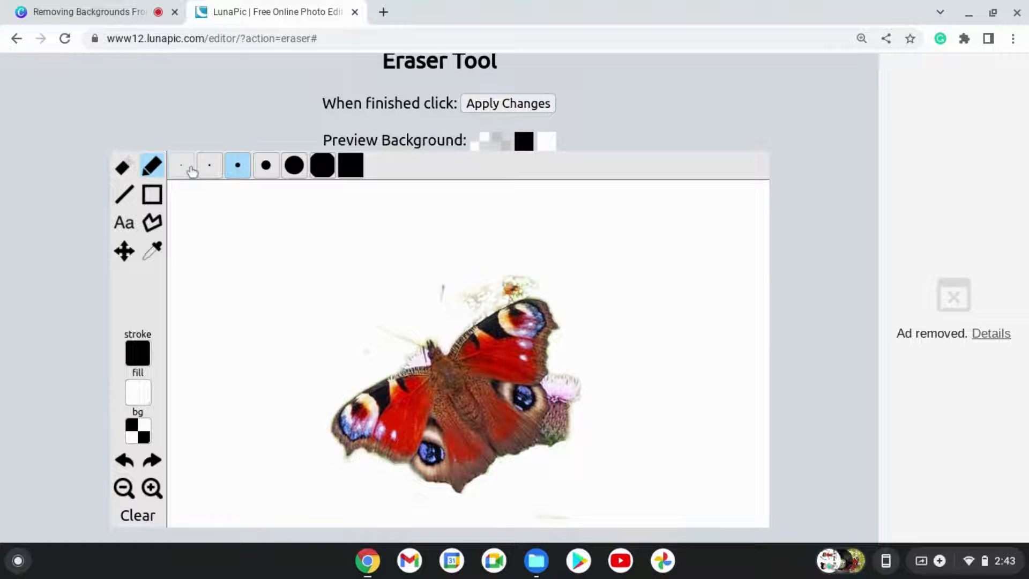
{"action": "left_click", "coordinate": [181, 165]}
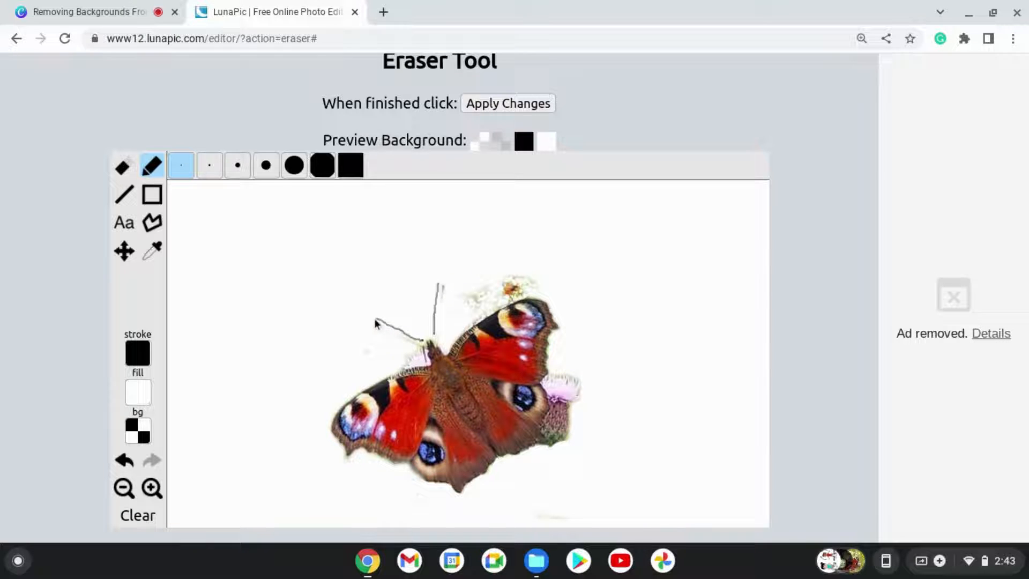
{"action": "mouse_move", "coordinate": [623, 278]}
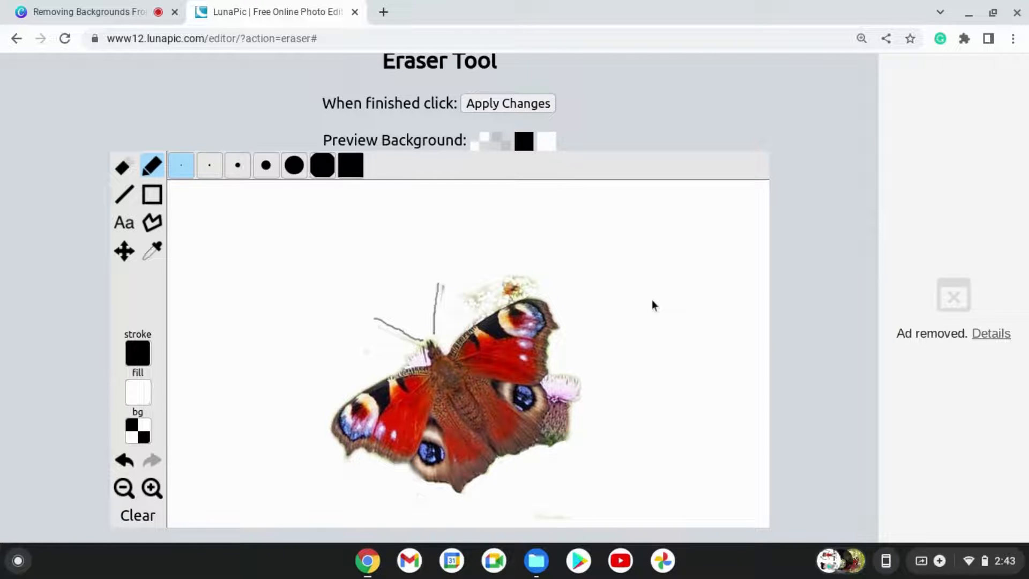
{"action": "scroll", "scroll_direction": "down", "scroll_amount": 3}
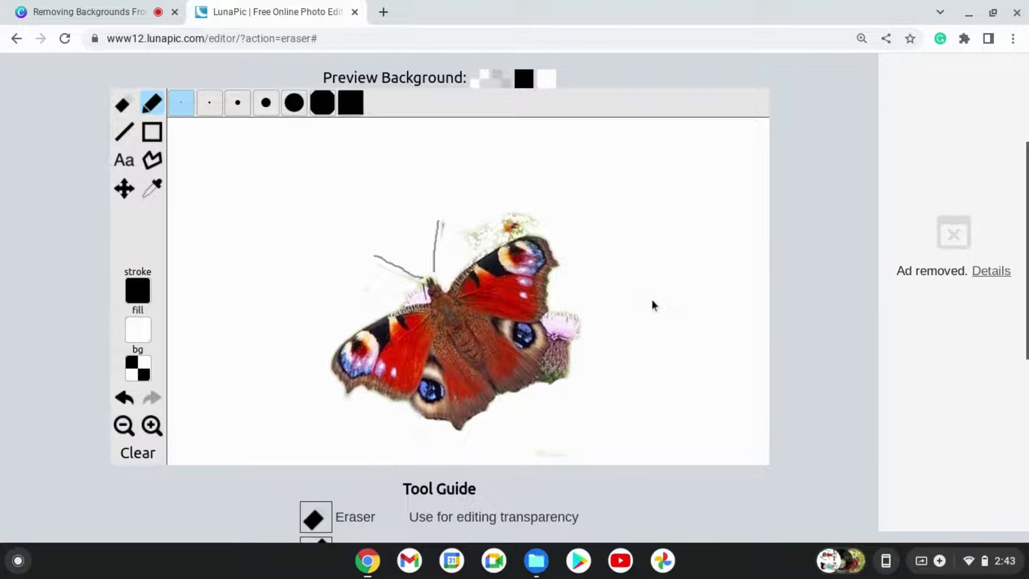
{"action": "scroll", "scroll_direction": "up", "scroll_amount": 3}
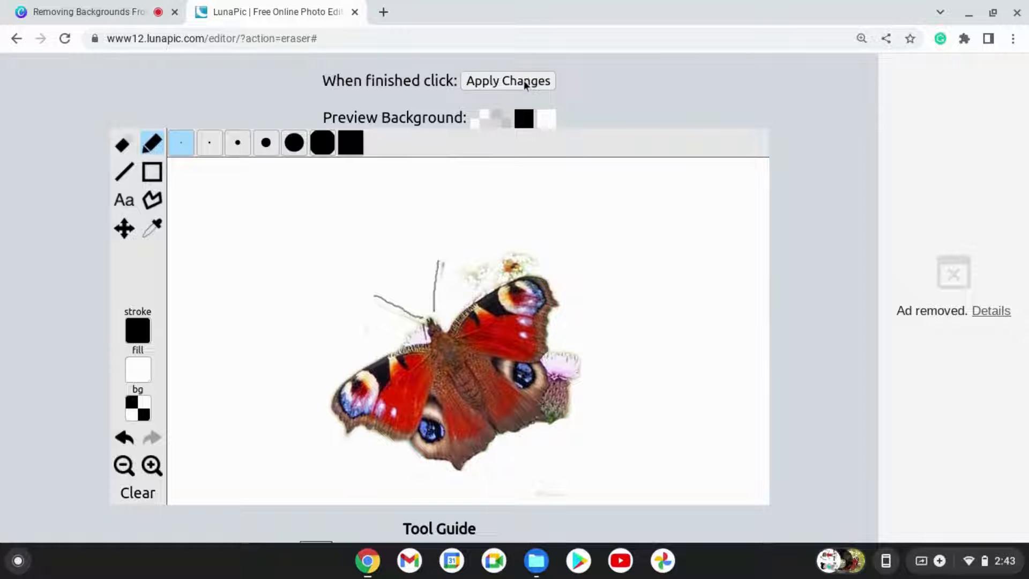
- Apply the erasing and antenna edits, then reach the Change Type options for the 644x519 PNG
{"action": "left_click", "coordinate": [506, 80]}
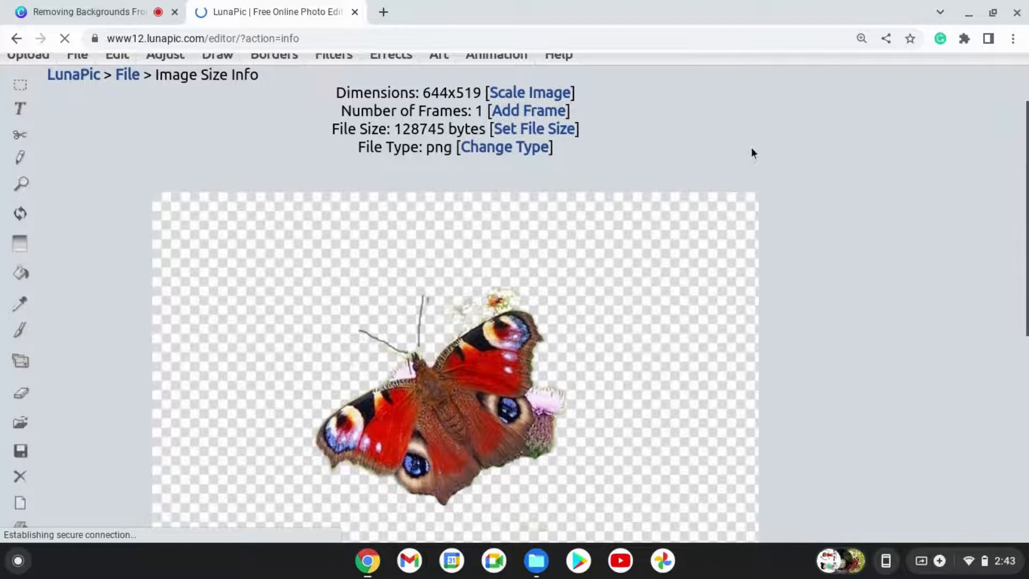
{"action": "scroll", "scroll_direction": "up", "scroll_amount": 3}
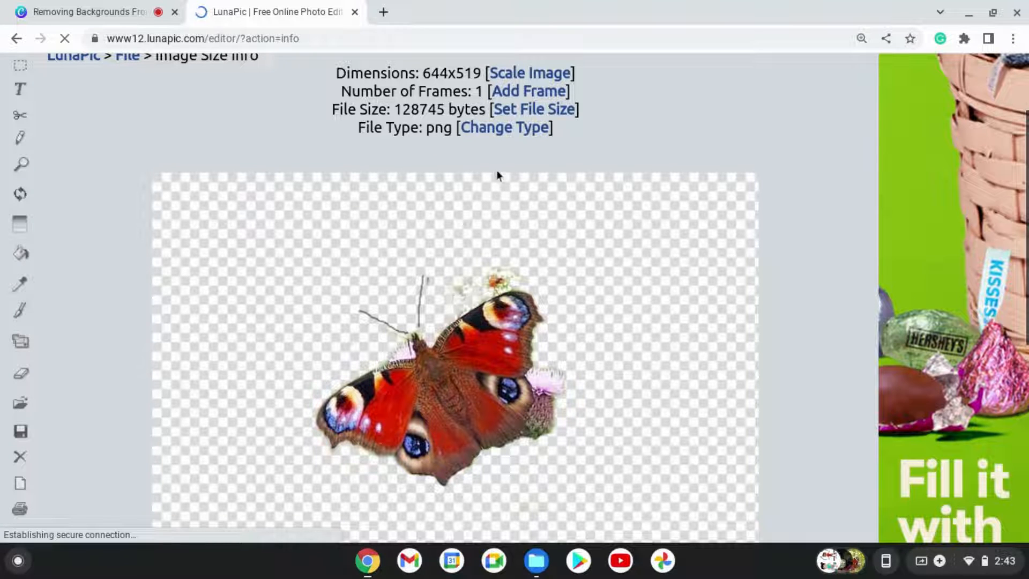
{"action": "left_click", "coordinate": [503, 127]}
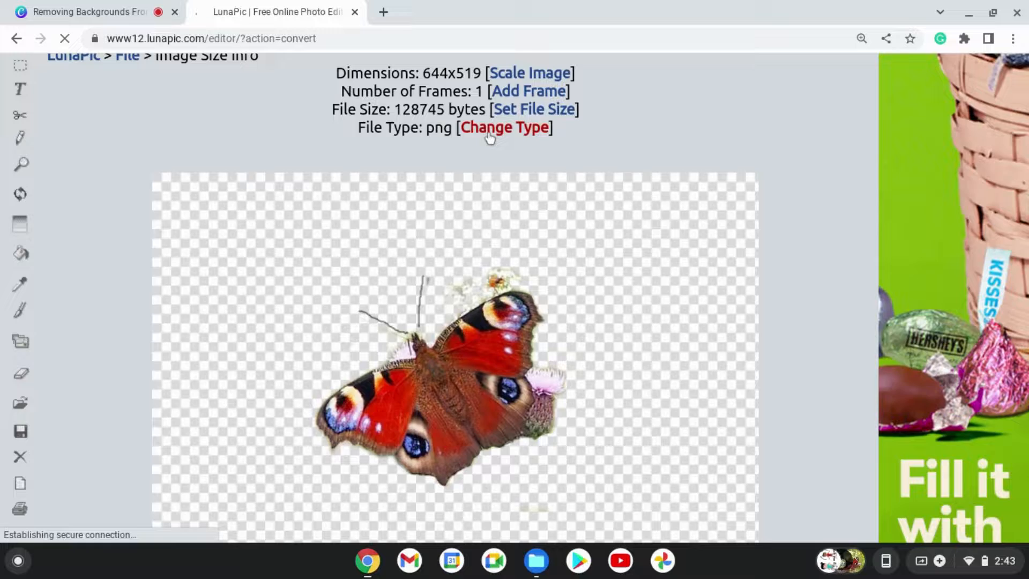
- Convert the cutout to PNG, review the transparent butterfly on the page, and switch to the Canva tab
{"action": "left_click", "coordinate": [504, 126]}
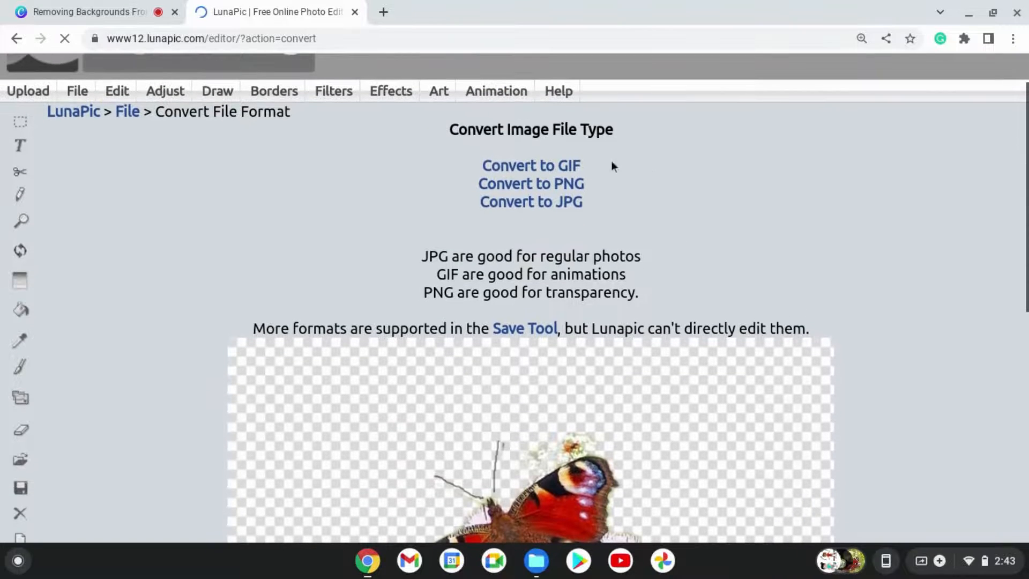
{"action": "scroll", "scroll_direction": "up", "scroll_amount": 3}
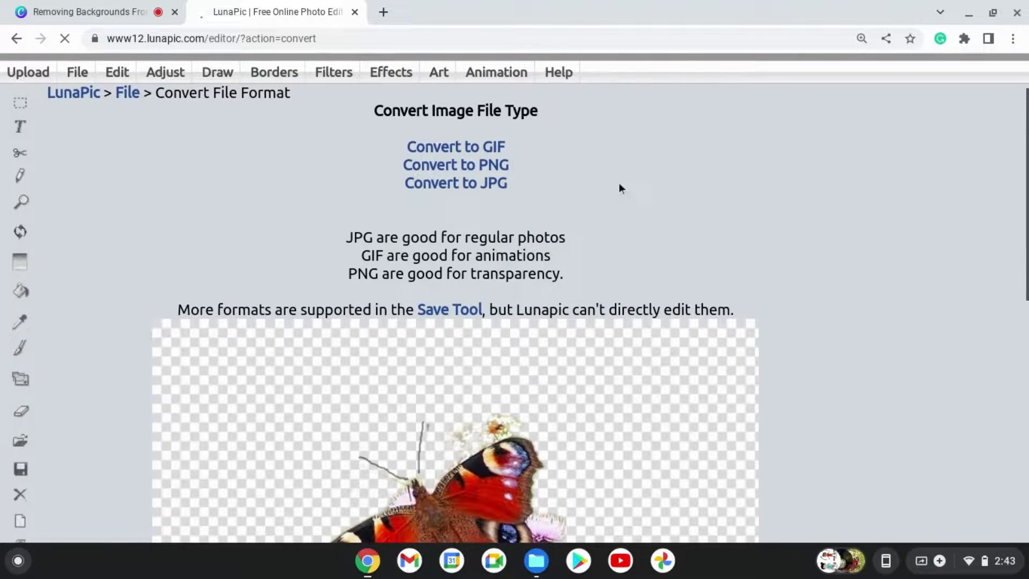
{"action": "scroll", "scroll_direction": "down", "scroll_amount": 3}
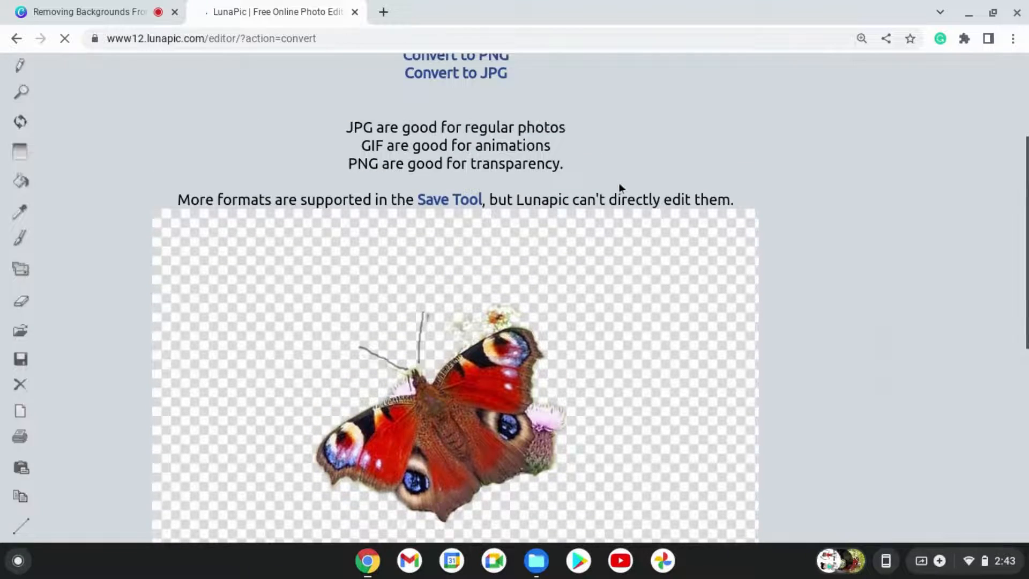
{"action": "scroll", "scroll_direction": "up", "scroll_amount": 3}
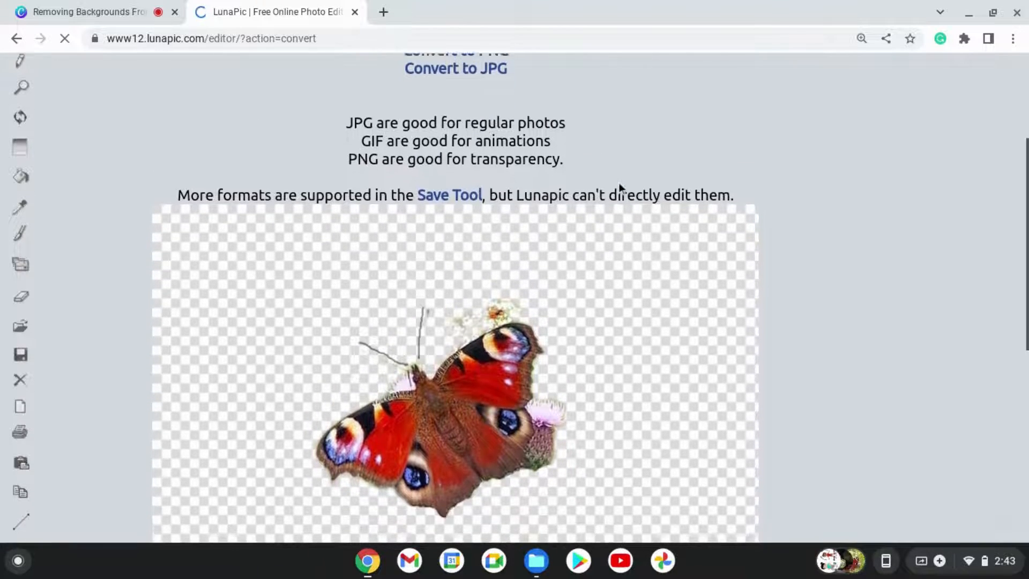
{"action": "scroll", "scroll_direction": "down", "scroll_amount": 3}
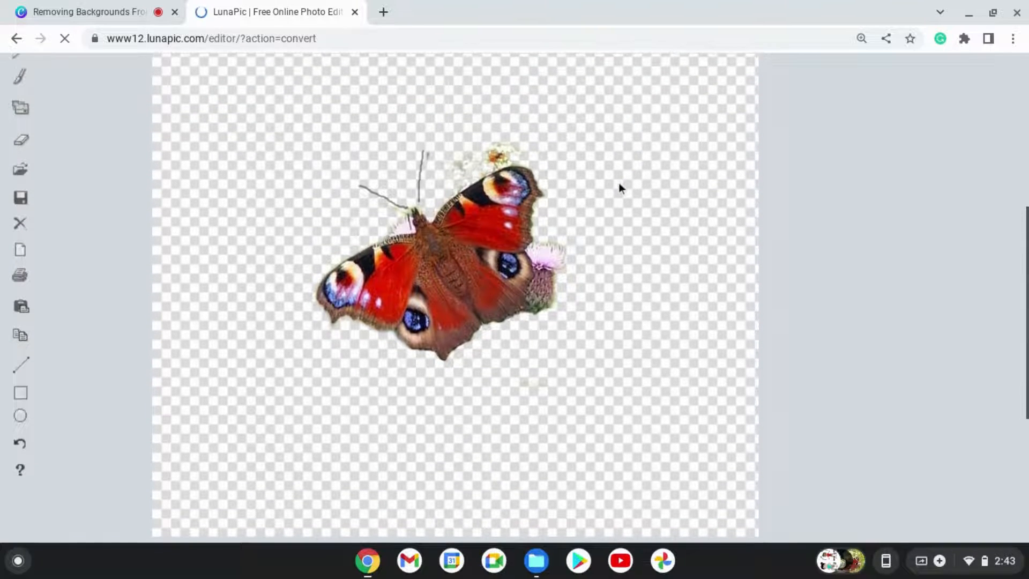
{"action": "scroll", "scroll_direction": "up", "scroll_amount": 3}
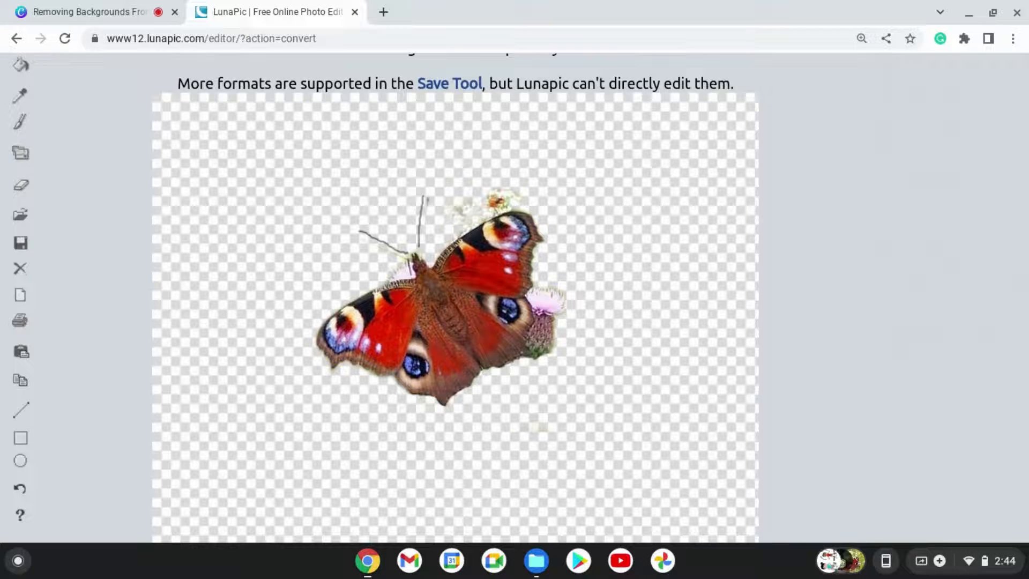
{"action": "left_click", "coordinate": [249, 12]}
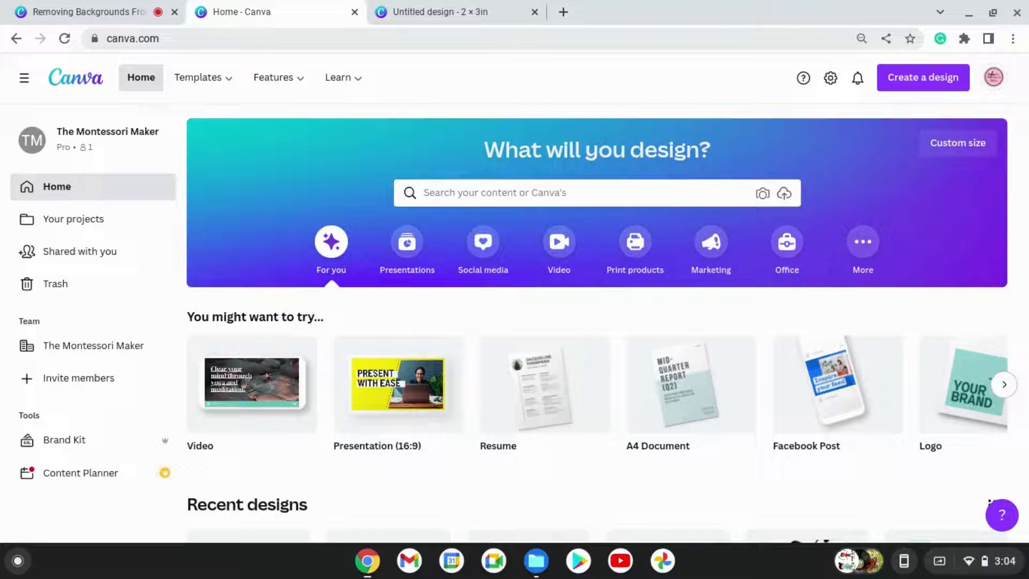
{"action": "mouse_move", "coordinate": [923, 77]}
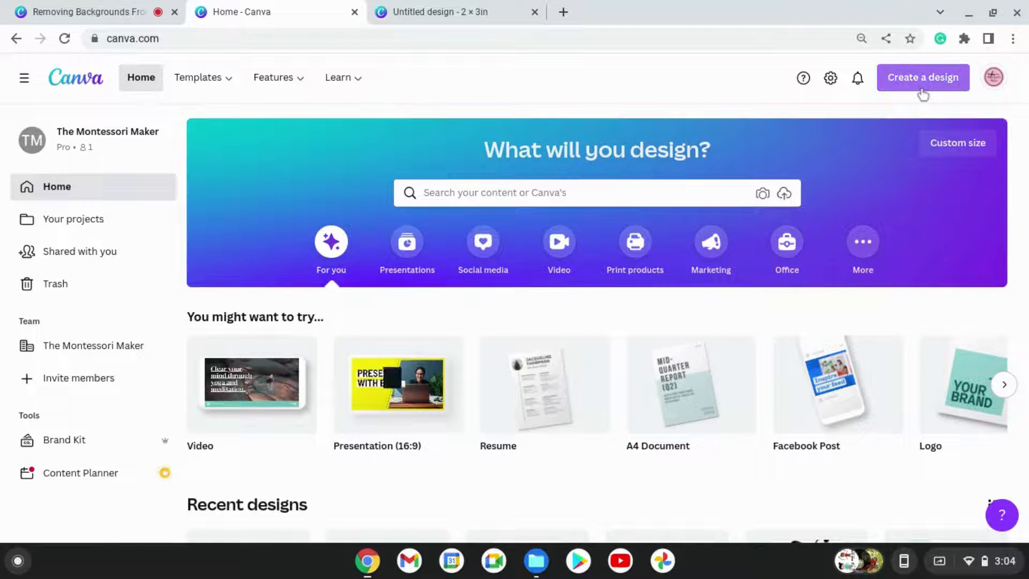
- Start a new Canva design using Custom size for a 2 × 3 in page
{"action": "left_click", "coordinate": [922, 78]}
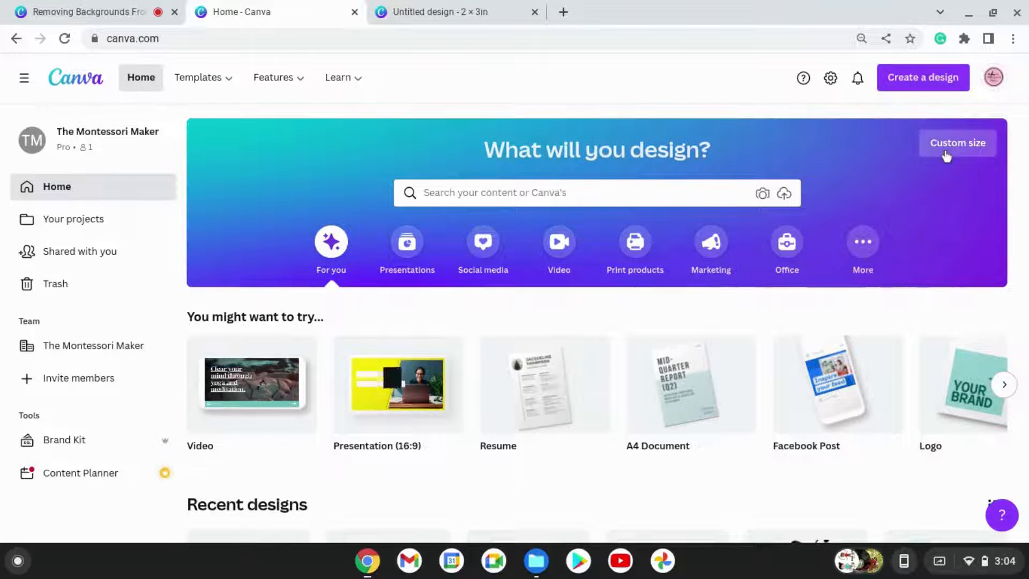
{"action": "left_click", "coordinate": [956, 143]}
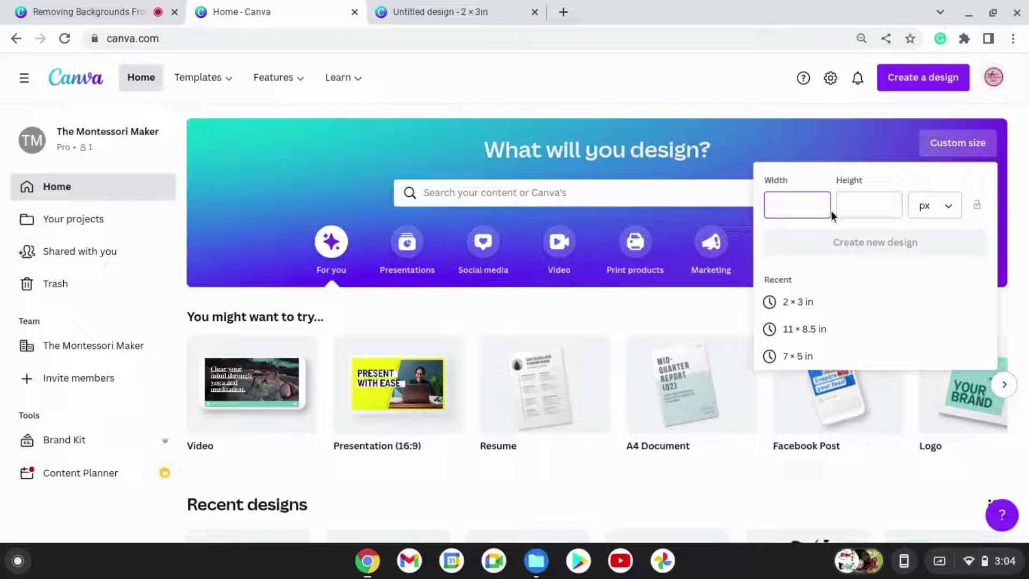
{"action": "mouse_move", "coordinate": [800, 306]}
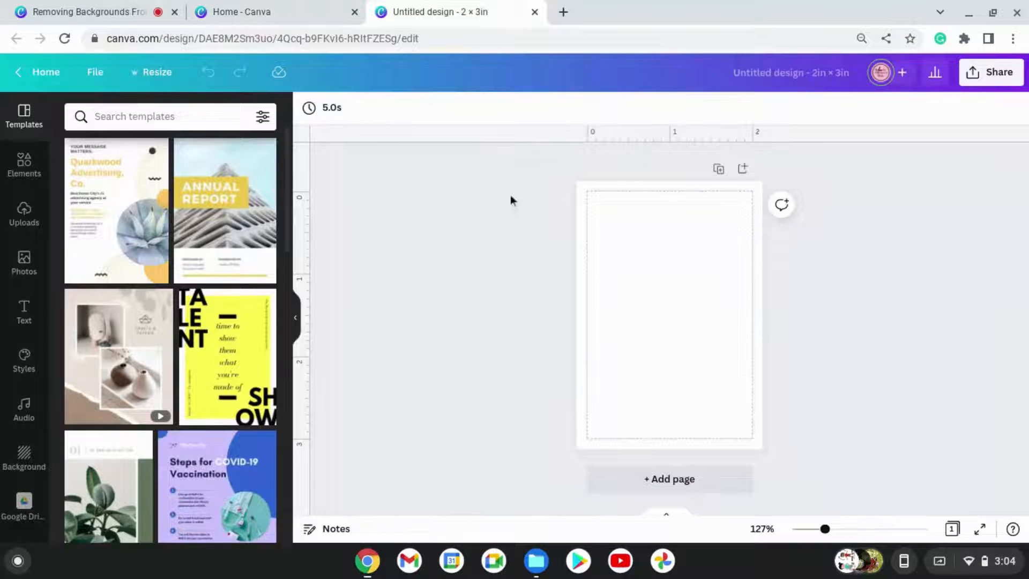
{"action": "mouse_move", "coordinate": [328, 258]}
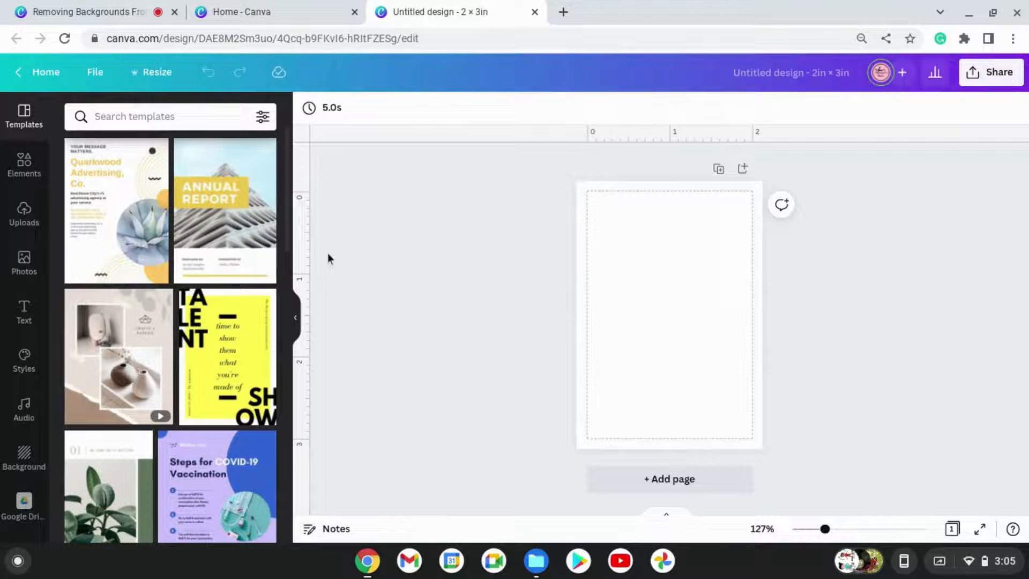
{"action": "mouse_move", "coordinate": [89, 241]}
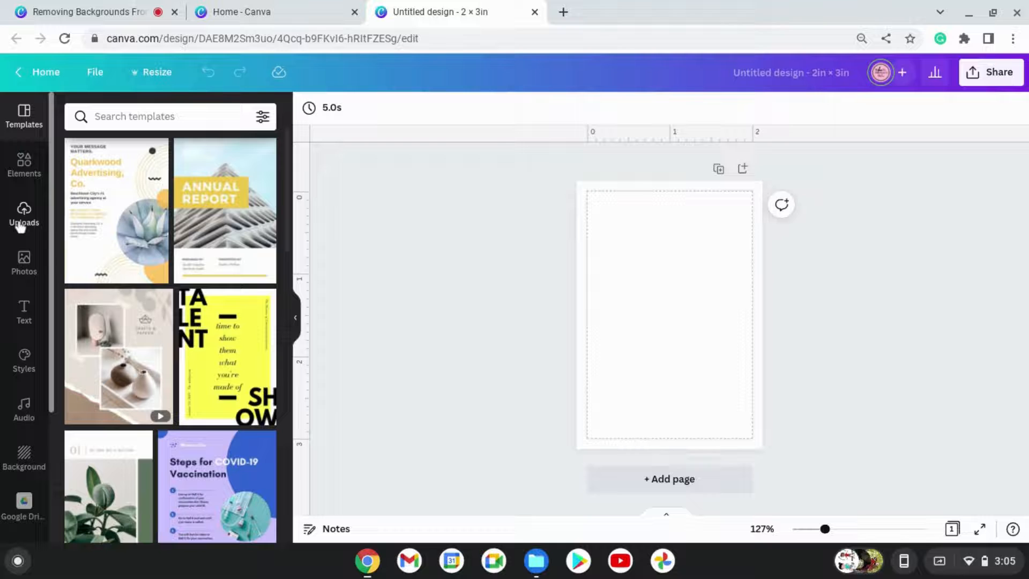
- Add the uploaded peacock butterfly photo from Uploads onto the 2 × 3 in page and select it
{"action": "left_click", "coordinate": [24, 217]}
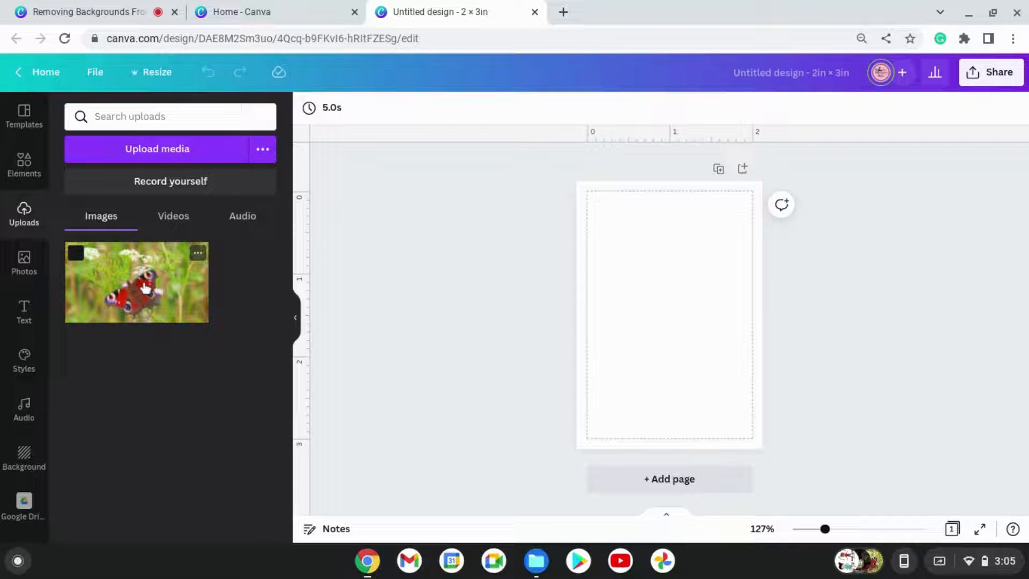
{"action": "left_click", "coordinate": [136, 282]}
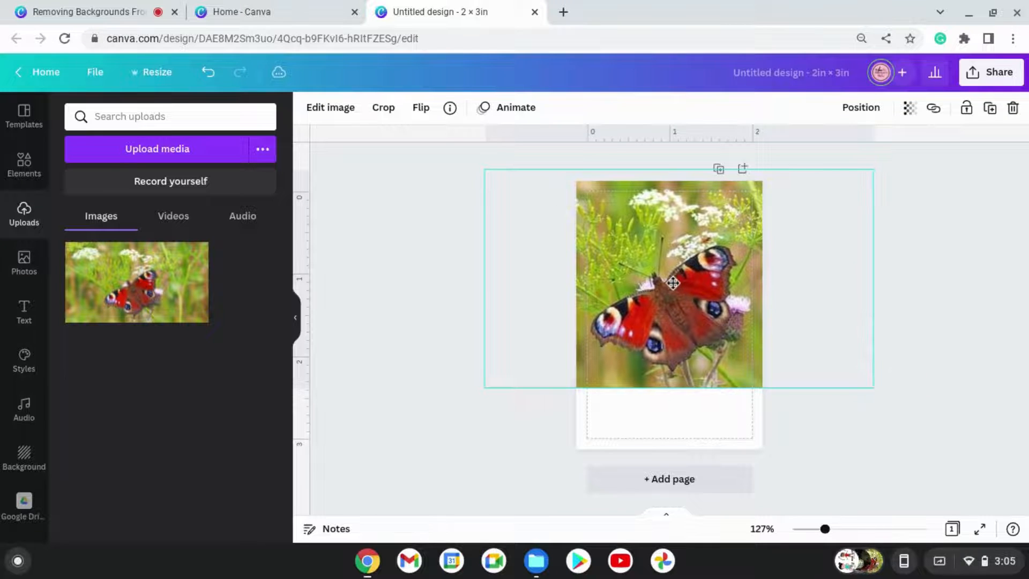
{"action": "left_click", "coordinate": [668, 281]}
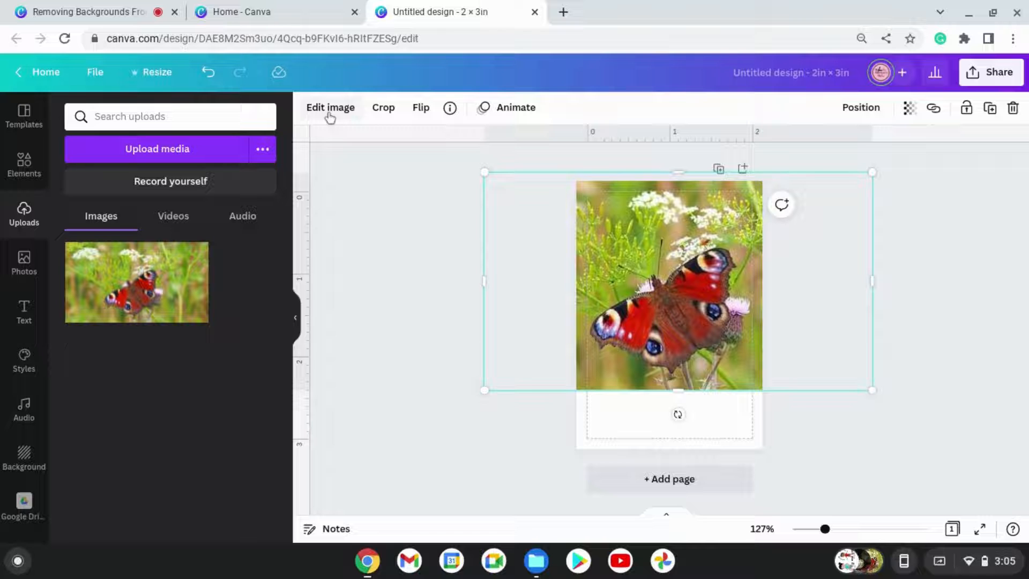
- Run BG Remover on the butterfly photo, leaving the butterfly with a bit of thistle, and zoom in
{"action": "left_click", "coordinate": [330, 107]}
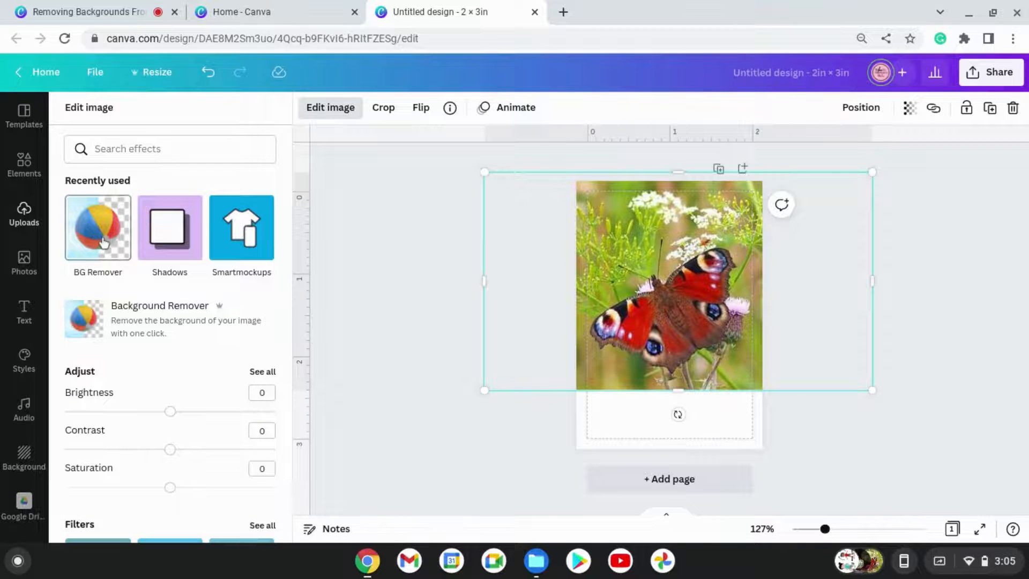
{"action": "left_click", "coordinate": [97, 227]}
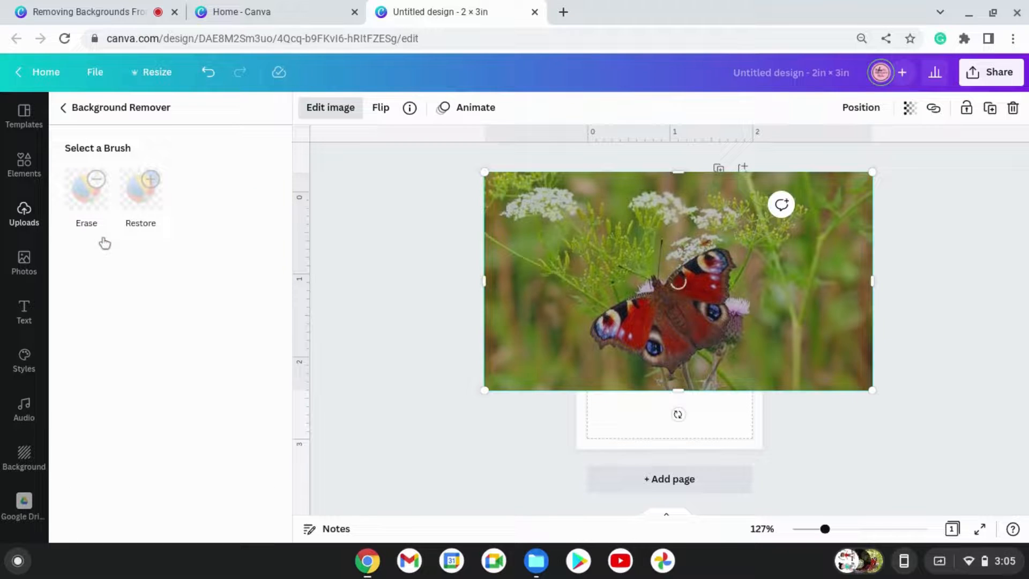
{"action": "left_click", "coordinate": [86, 190]}
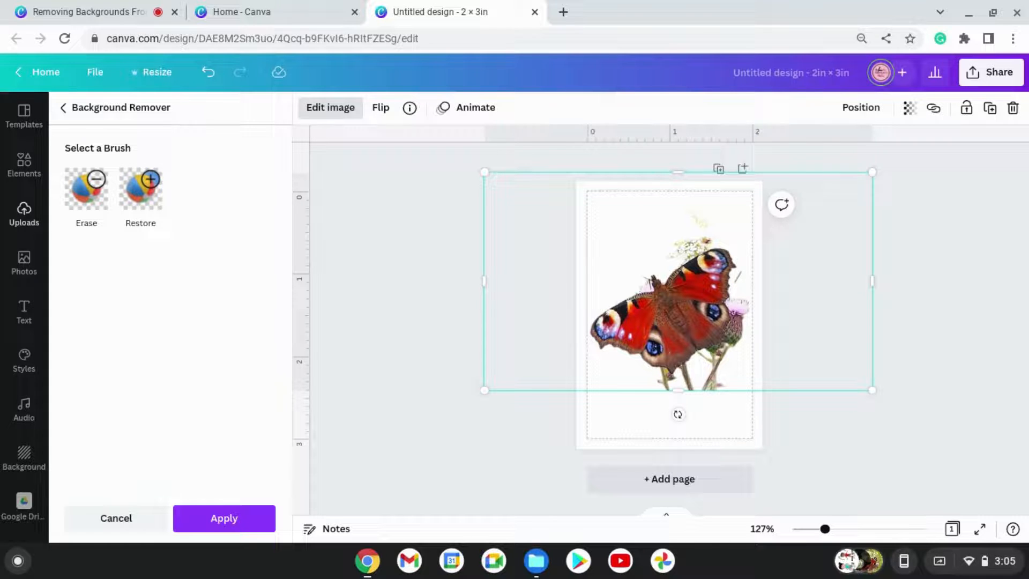
{"action": "mouse_move", "coordinate": [441, 322]}
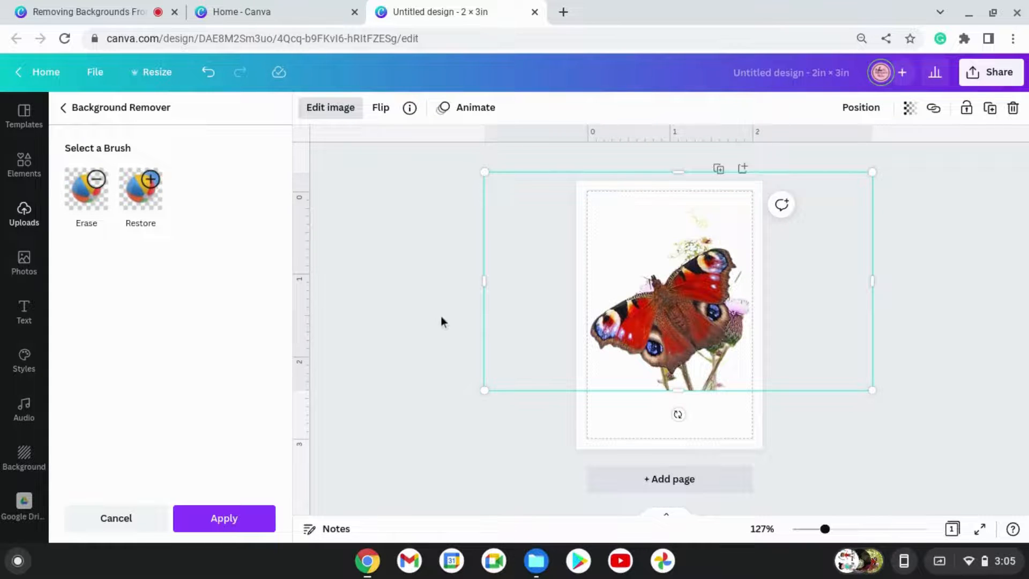
{"action": "scroll", "scroll_direction": "up", "scroll_amount": 3}
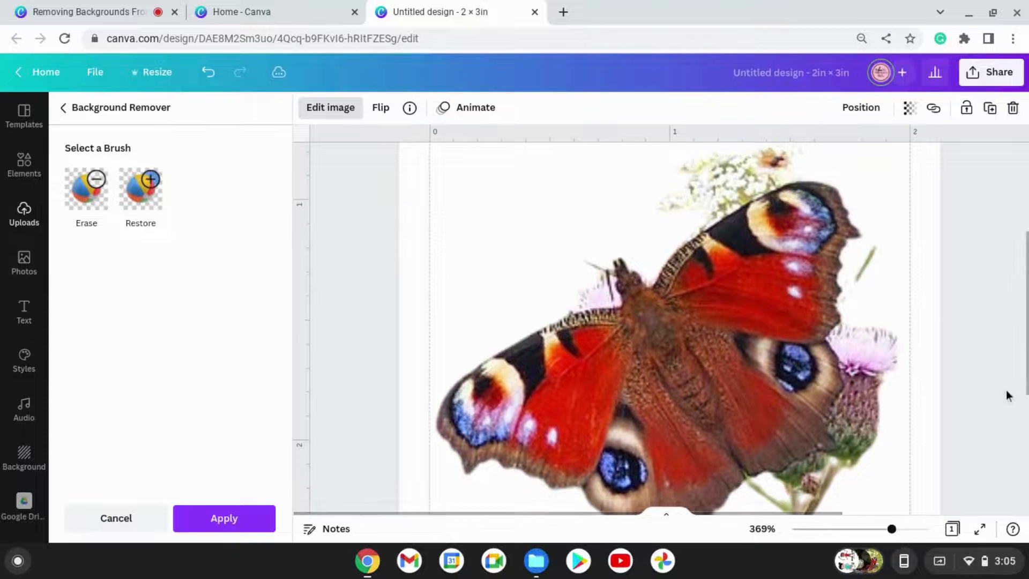
- Use the Erase brush at size 25 to paint out the leftover flowers and stems around the butterfly
{"action": "left_click", "coordinate": [85, 191]}
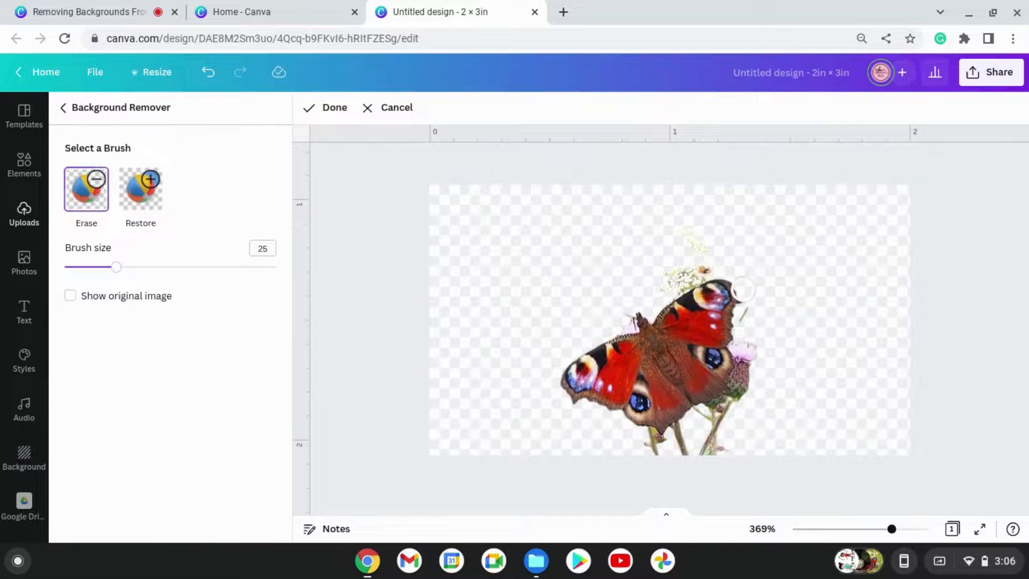
{"action": "left_click", "coordinate": [861, 39]}
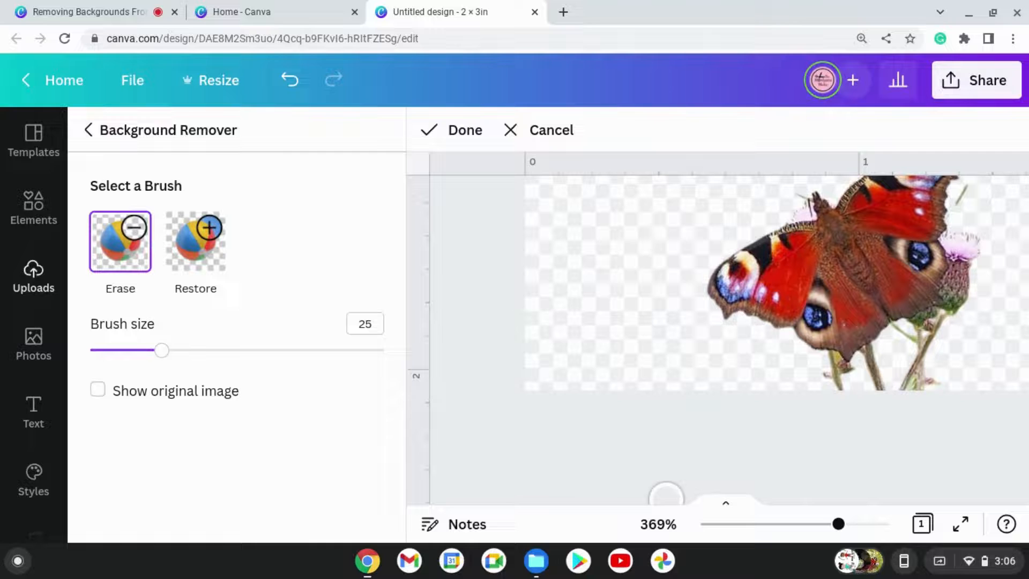
{"action": "mouse_move", "coordinate": [909, 377]}
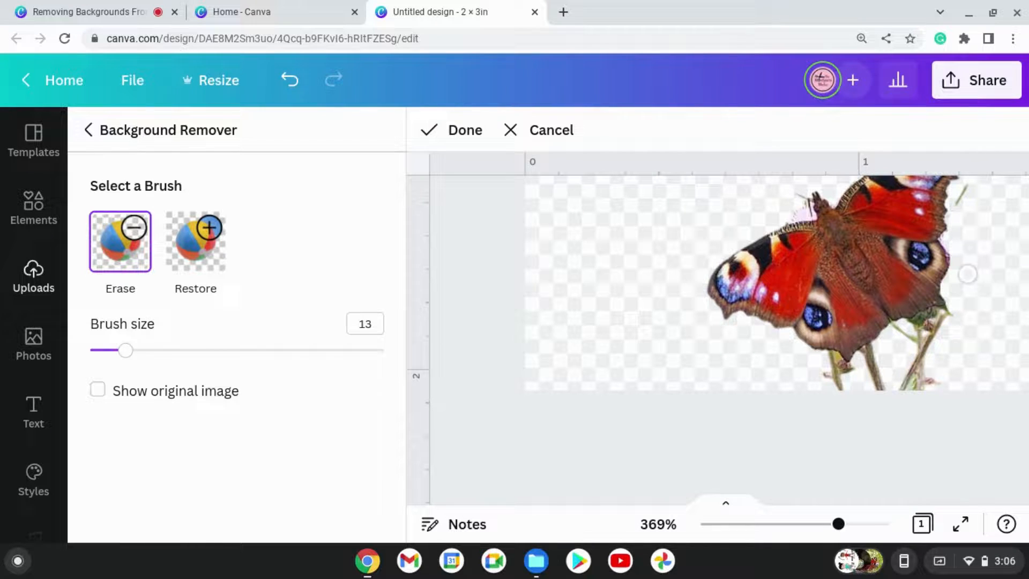
{"action": "mouse_move", "coordinate": [939, 325]}
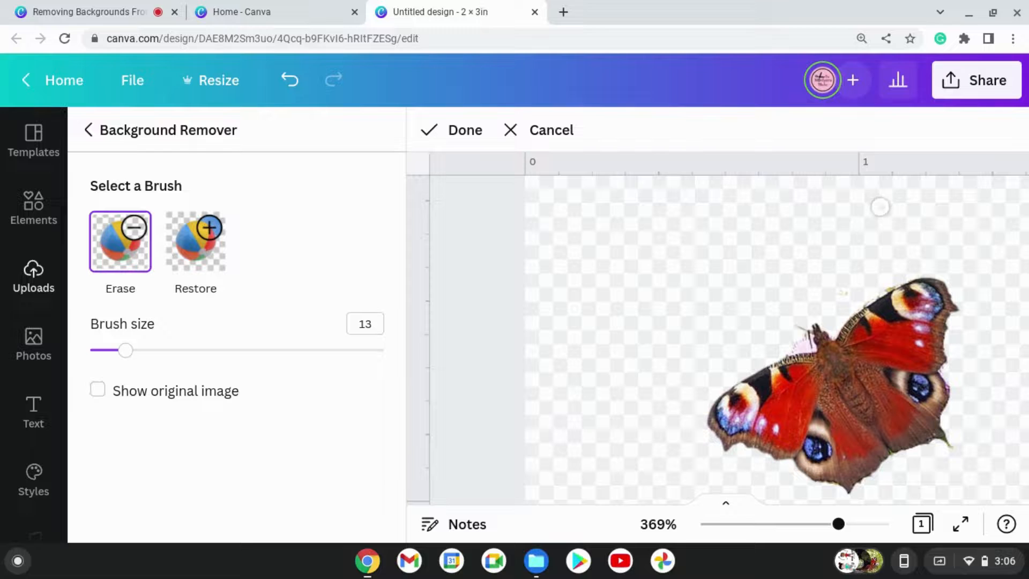
{"action": "mouse_move", "coordinate": [736, 325]}
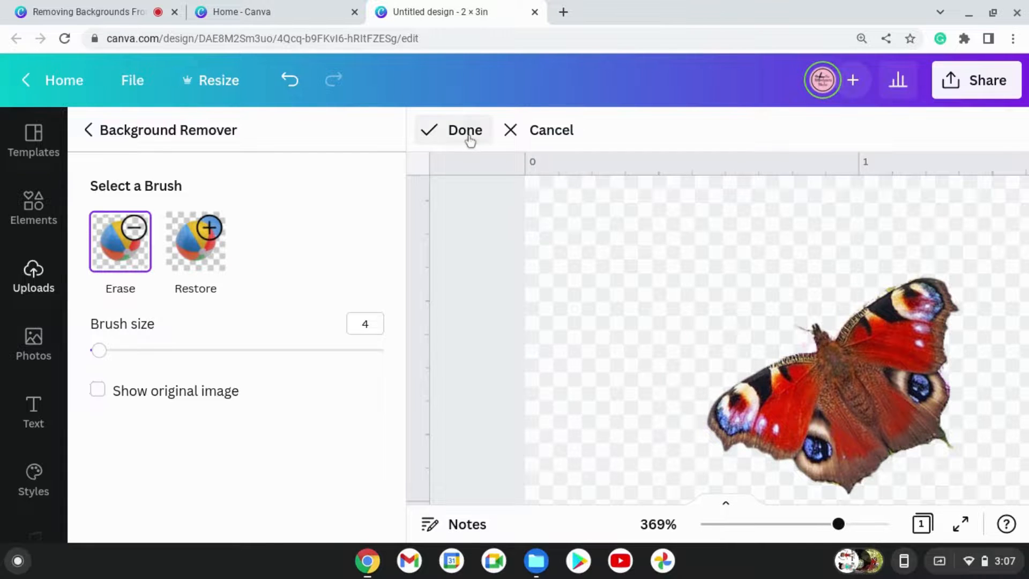
- Finish erasing with Done to keep only the butterfly, then return to the Canva home tab
{"action": "left_click", "coordinate": [464, 129]}
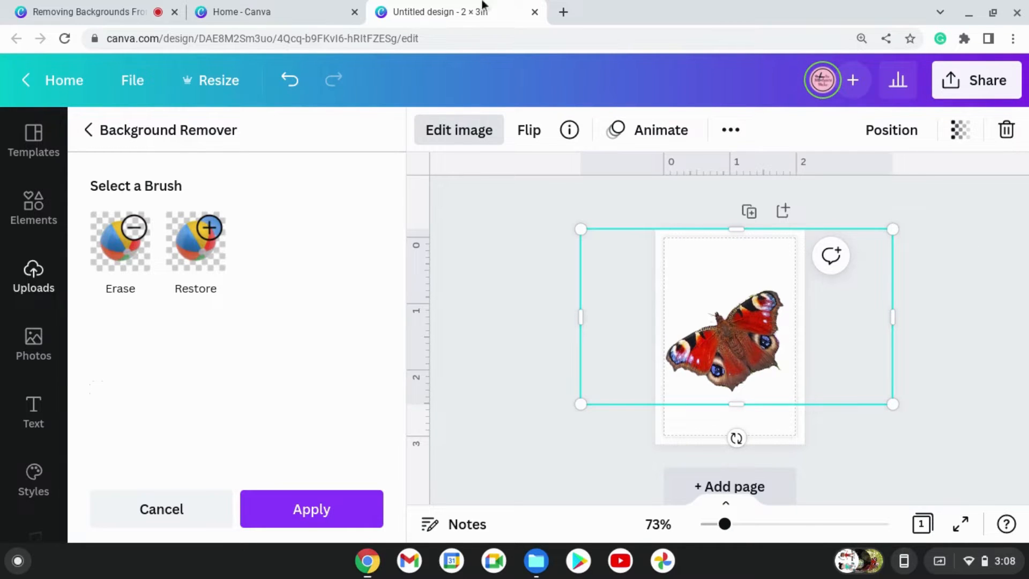
{"action": "left_click", "coordinate": [275, 11]}
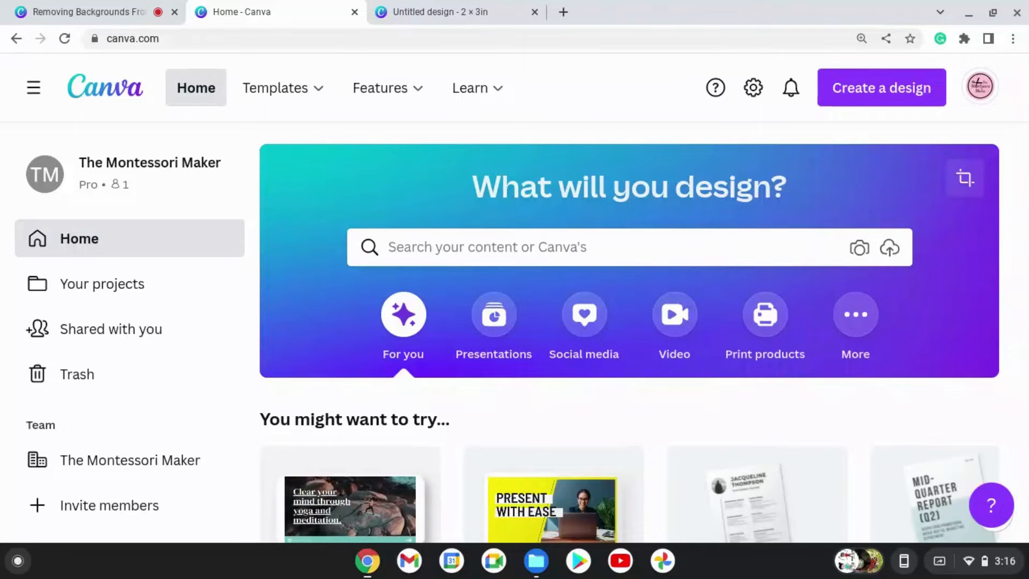